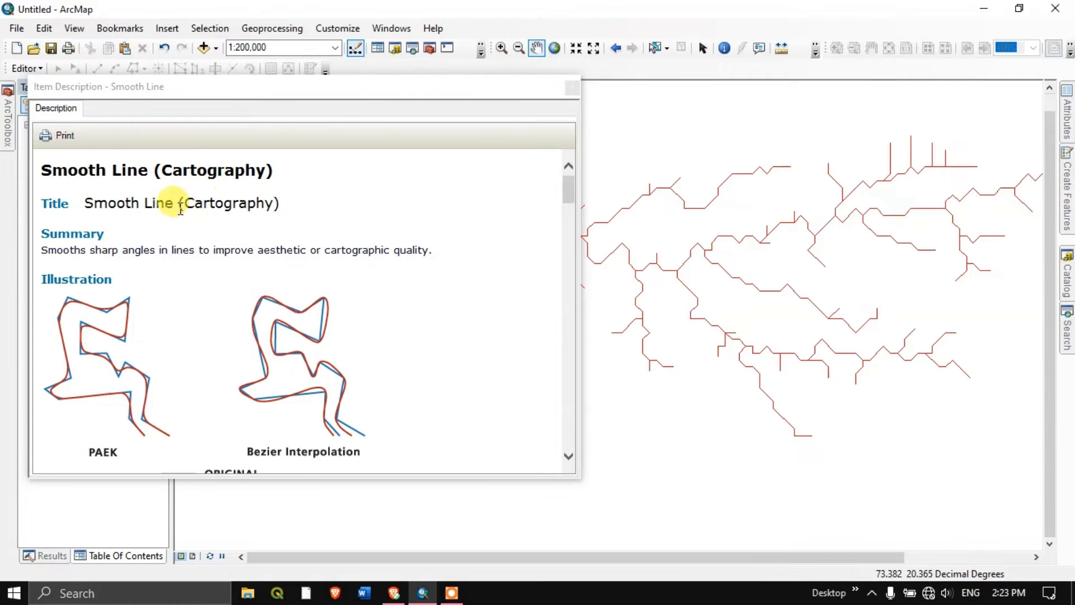
mouse_move(58, 257)
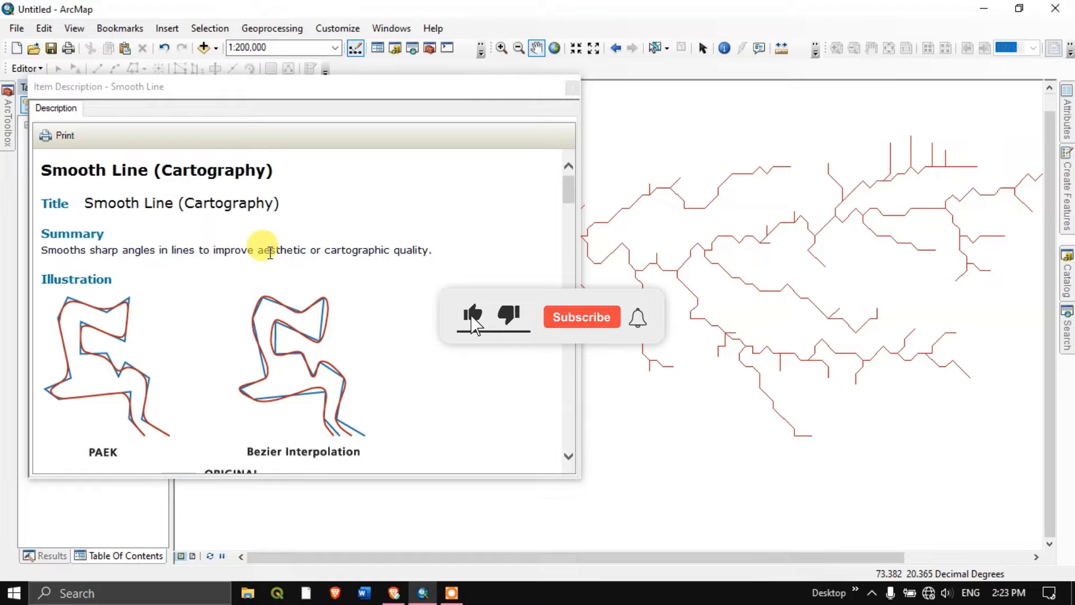
- Scroll through the Smooth Line tool description and close it
left_click(581, 317)
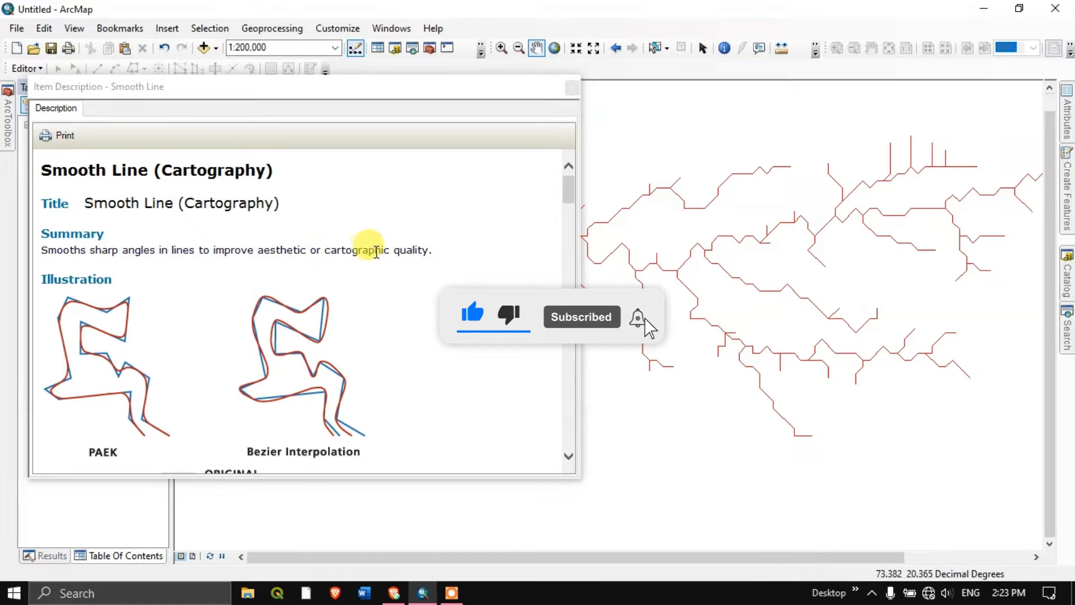
scroll("down", 3)
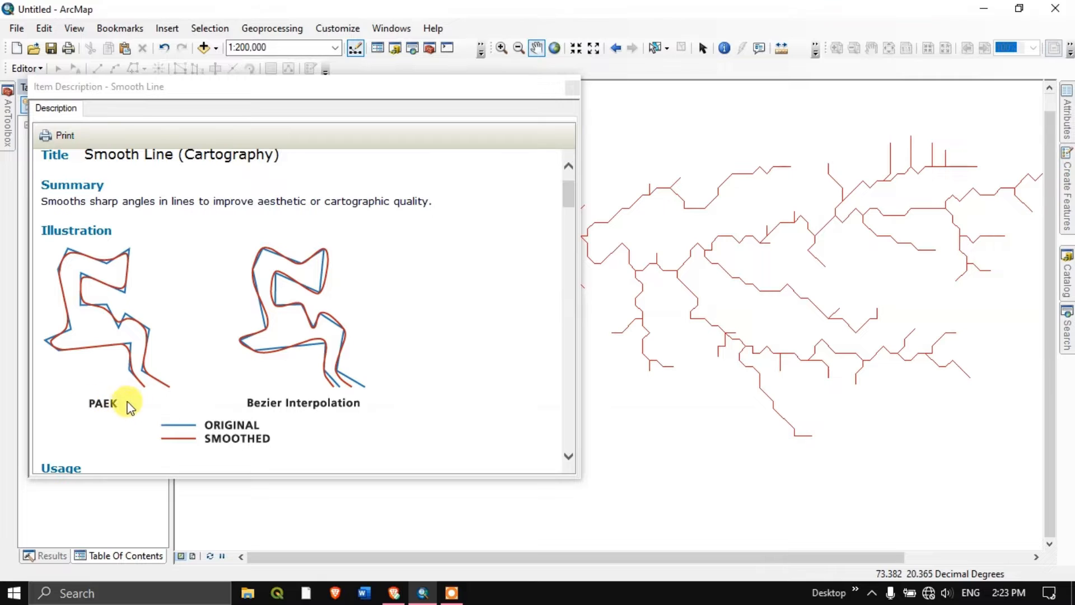
mouse_move(337, 410)
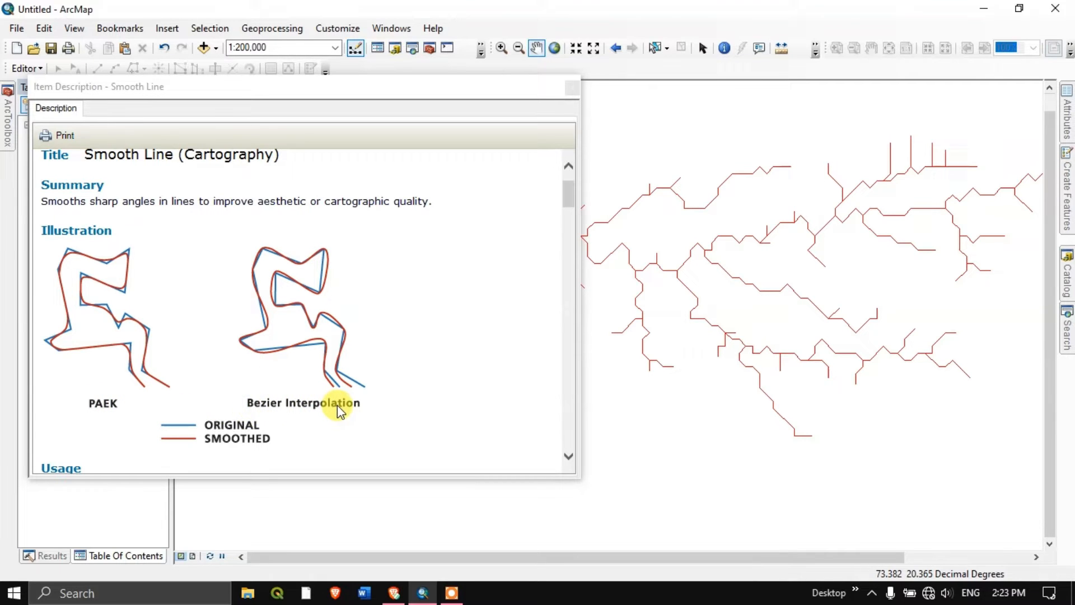
mouse_move(106, 397)
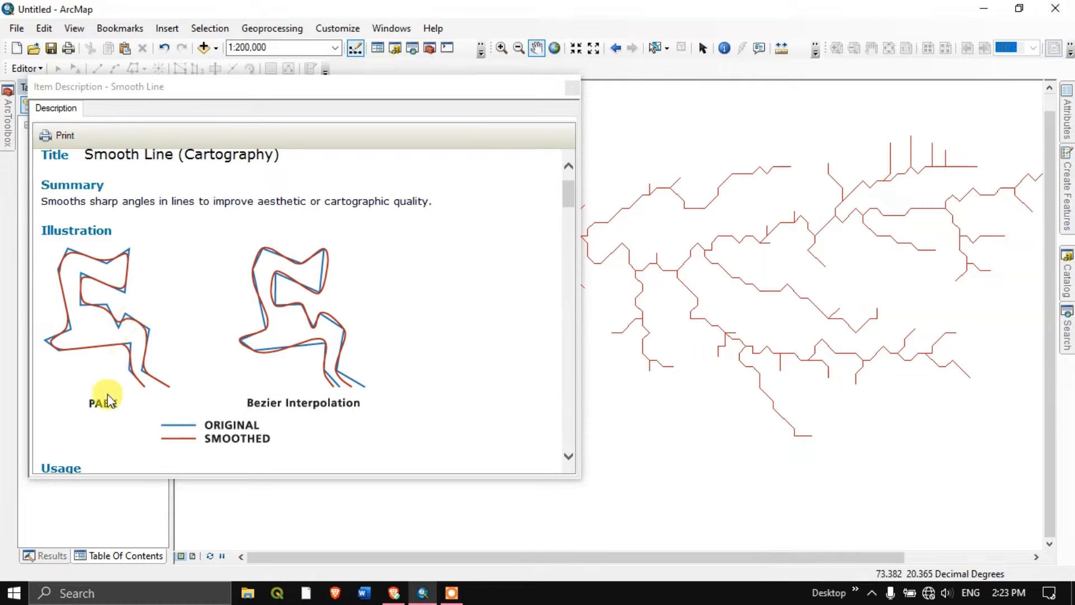
mouse_move(268, 326)
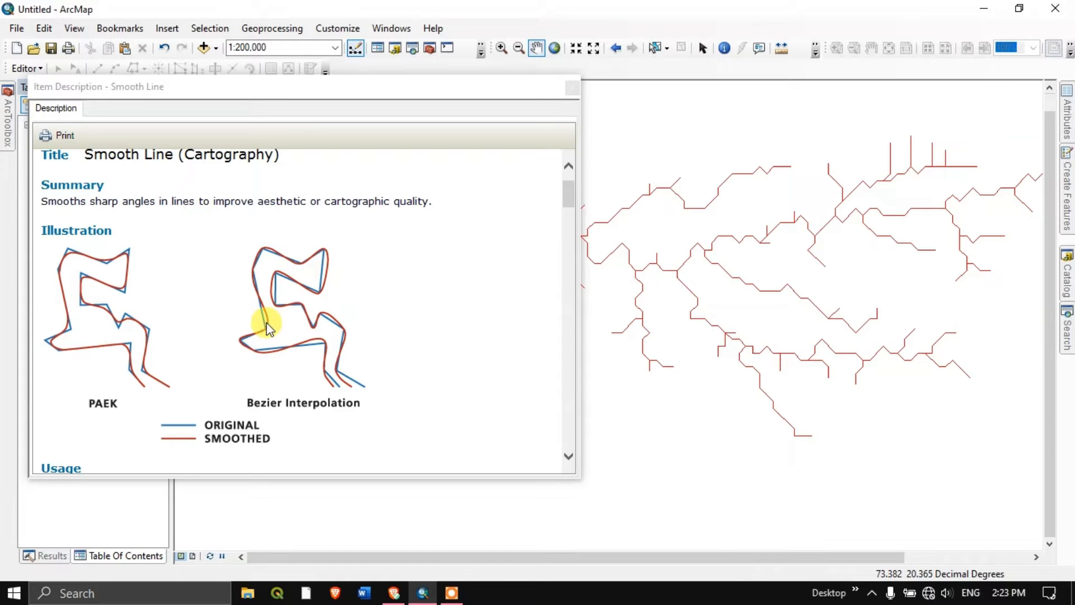
mouse_move(309, 401)
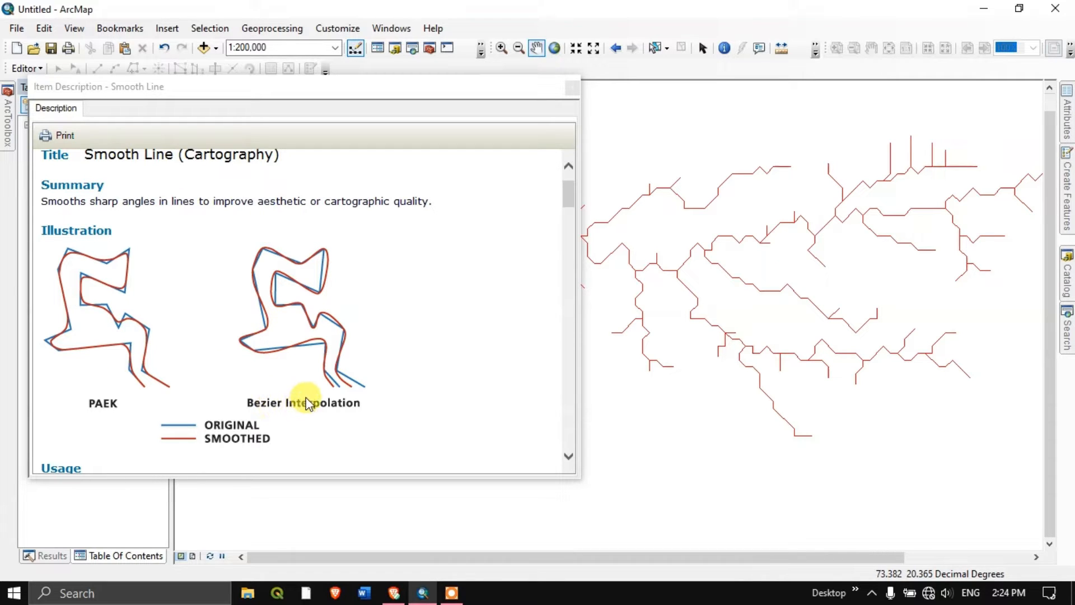
mouse_move(322, 362)
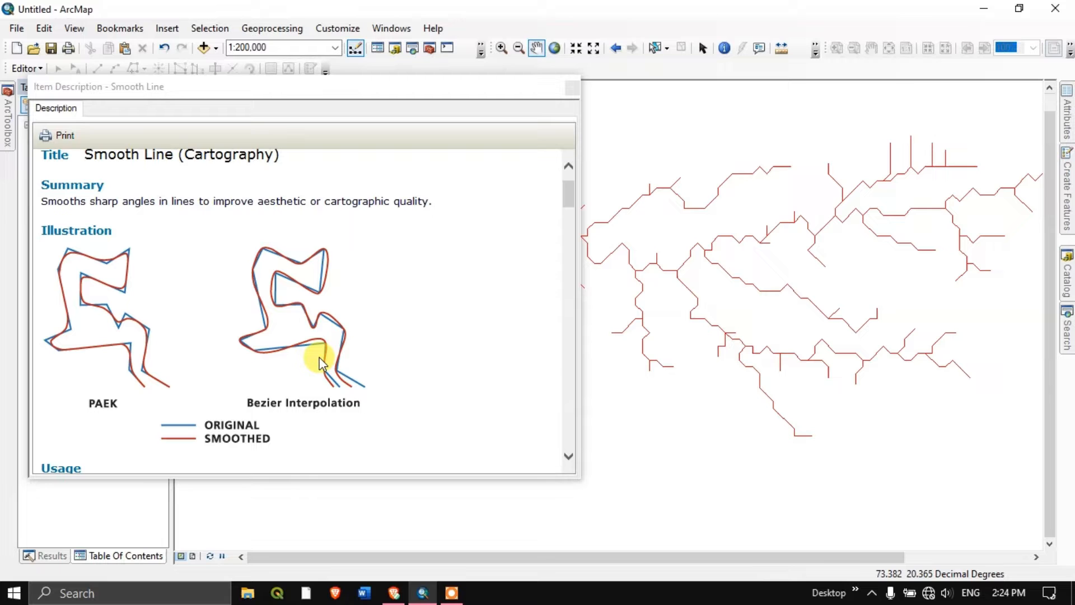
mouse_move(518, 164)
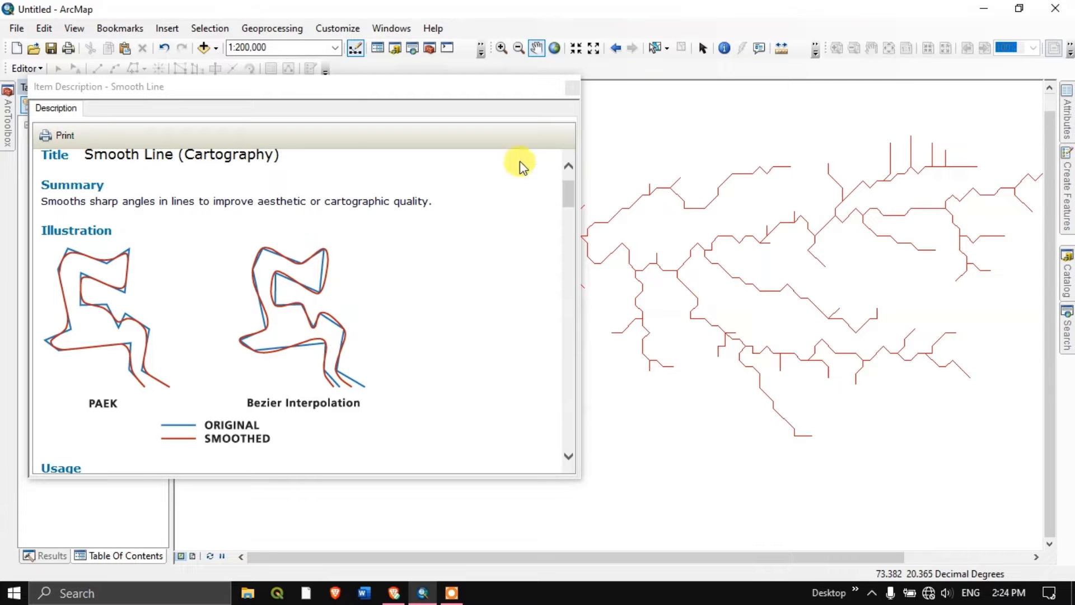
left_click(573, 88)
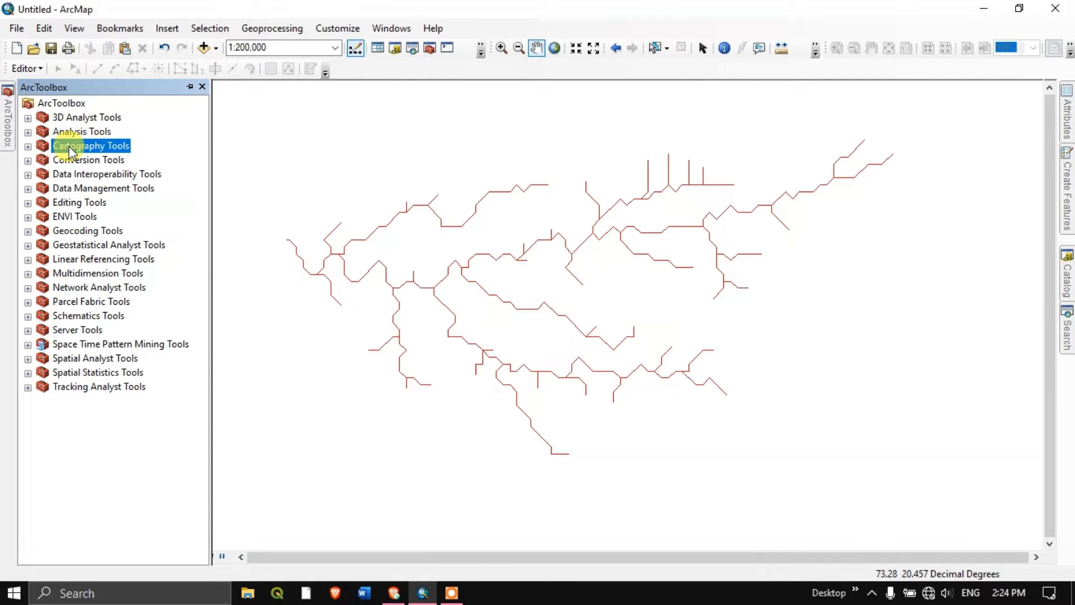
- Expand Cartography Tools > Generalization in ArcToolbox to list the smoothing tools
left_click(27, 145)
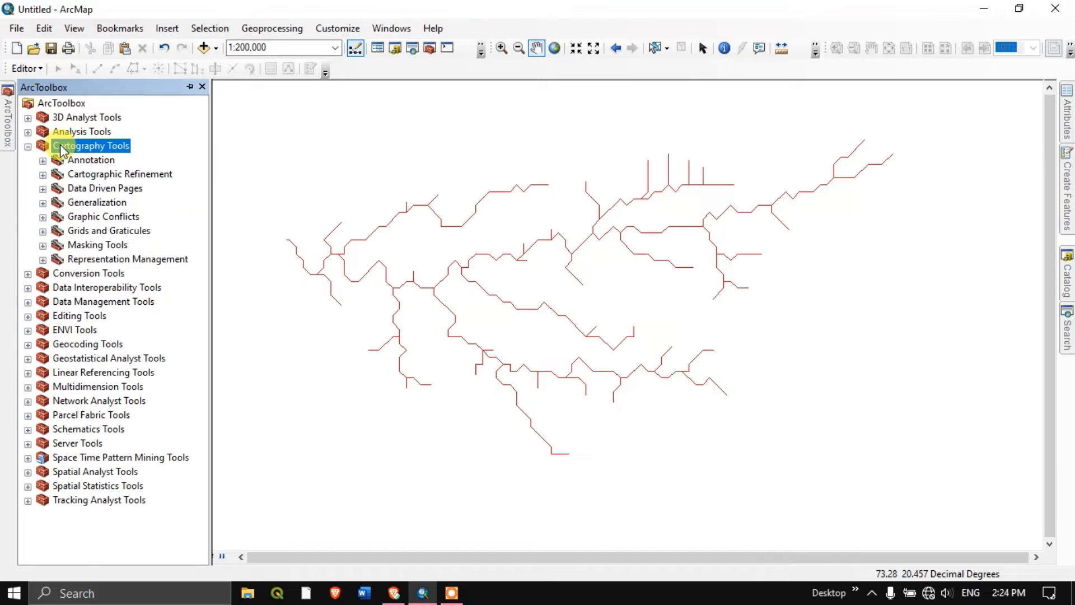
mouse_move(96, 209)
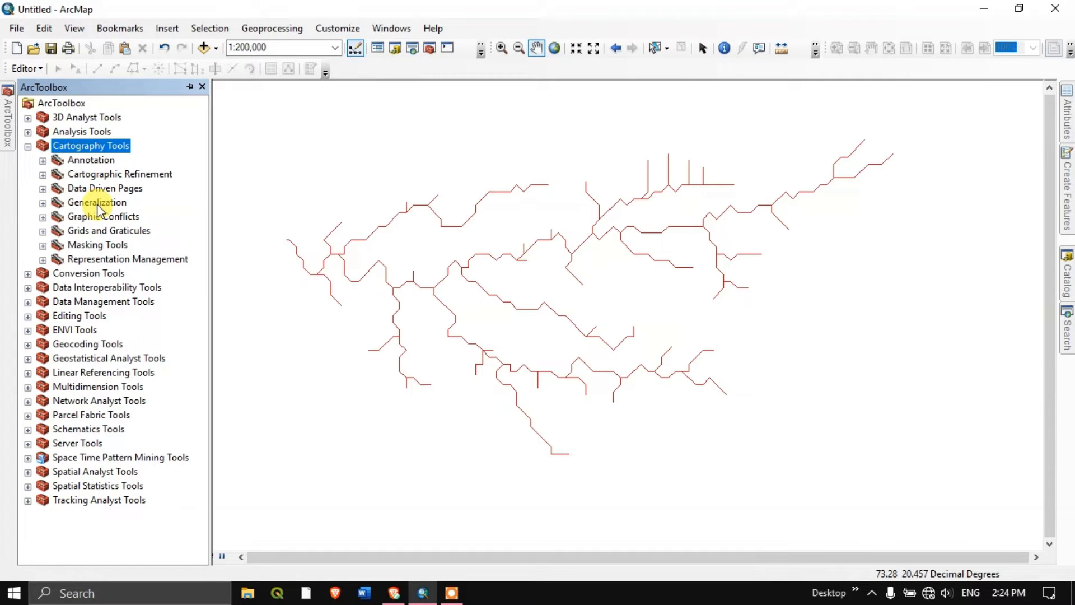
left_click(96, 202)
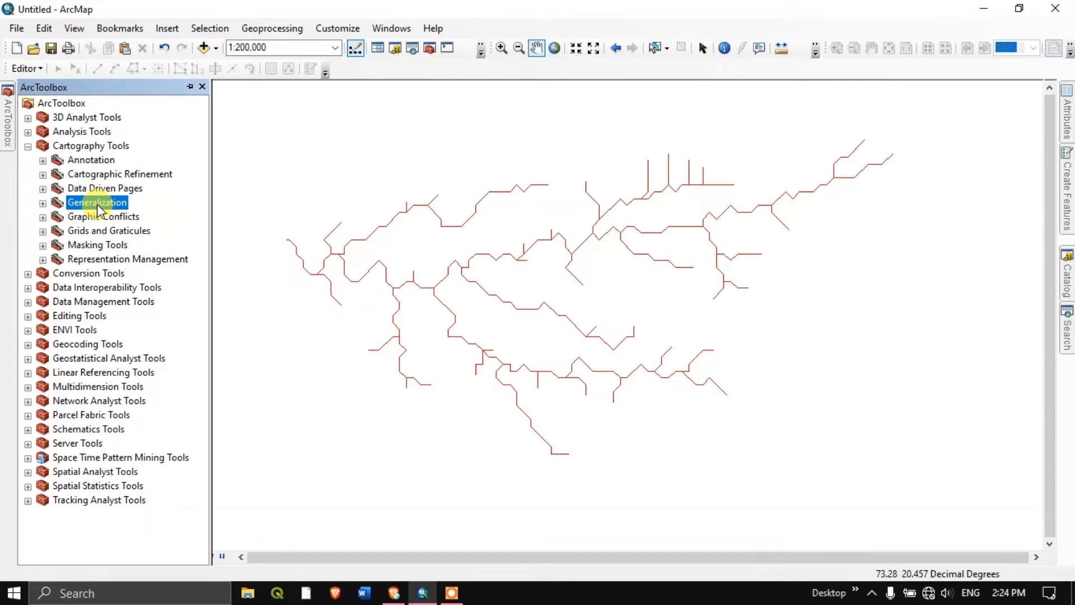
left_click(43, 203)
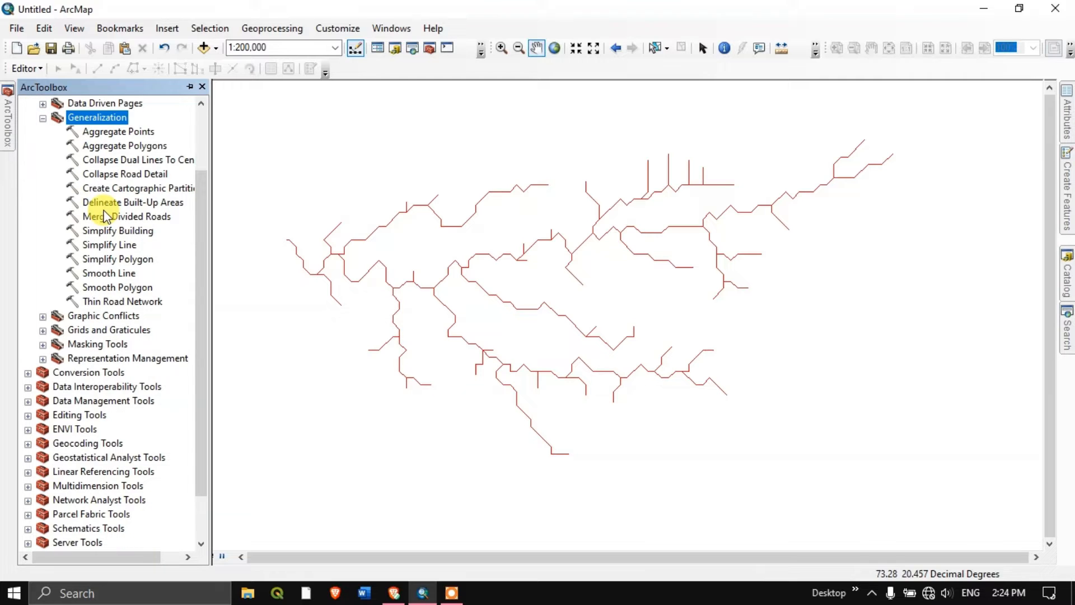
mouse_move(109, 273)
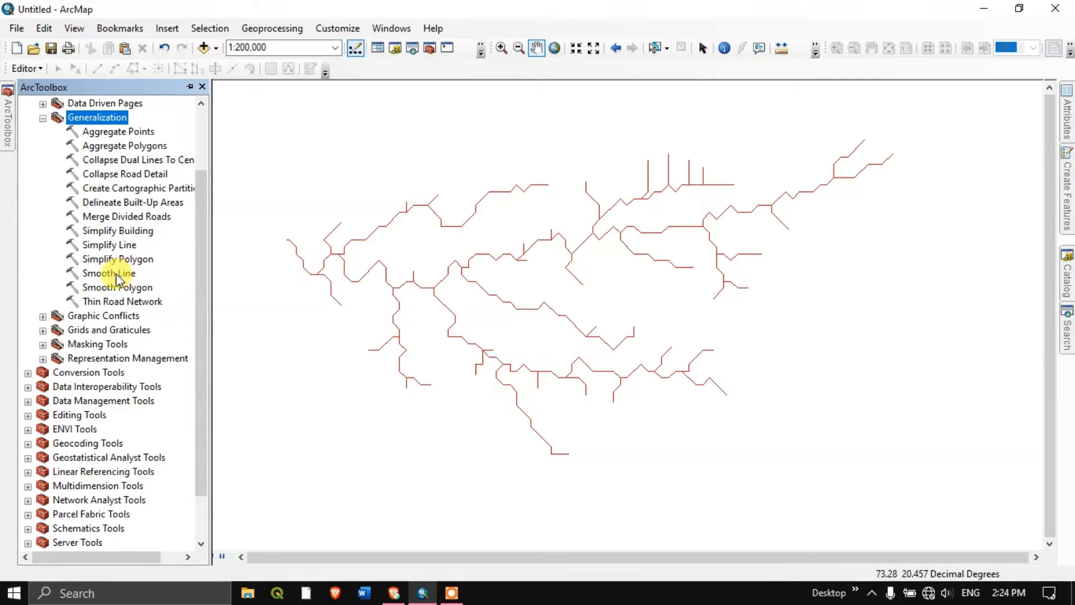
- Set up Smooth Line with the line layer as input and BEZIER_INTERPOLATION as the algorithm
double_click(108, 274)
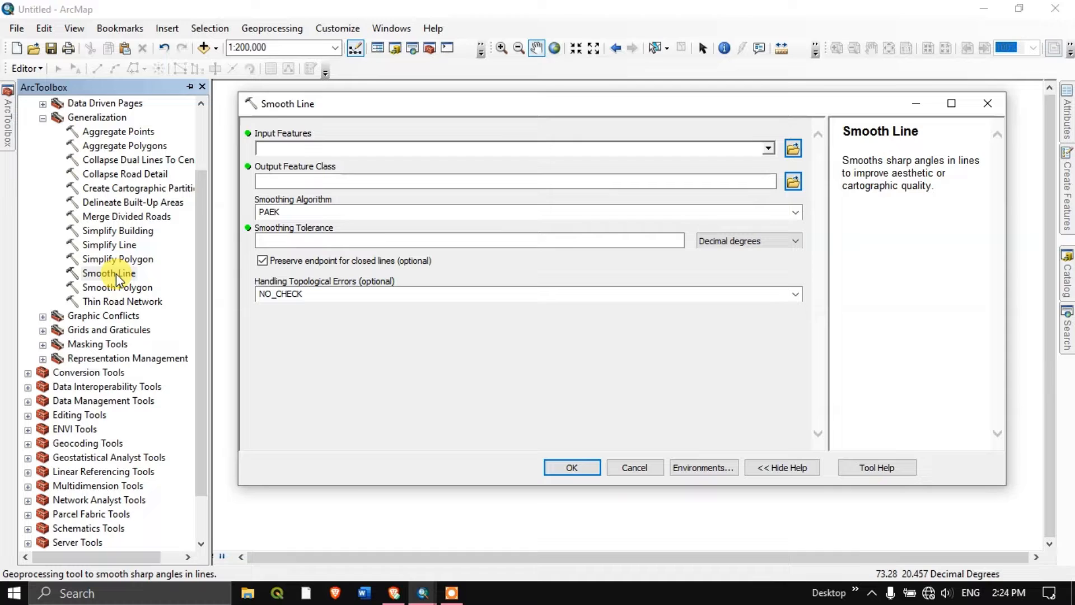
left_click(766, 147)
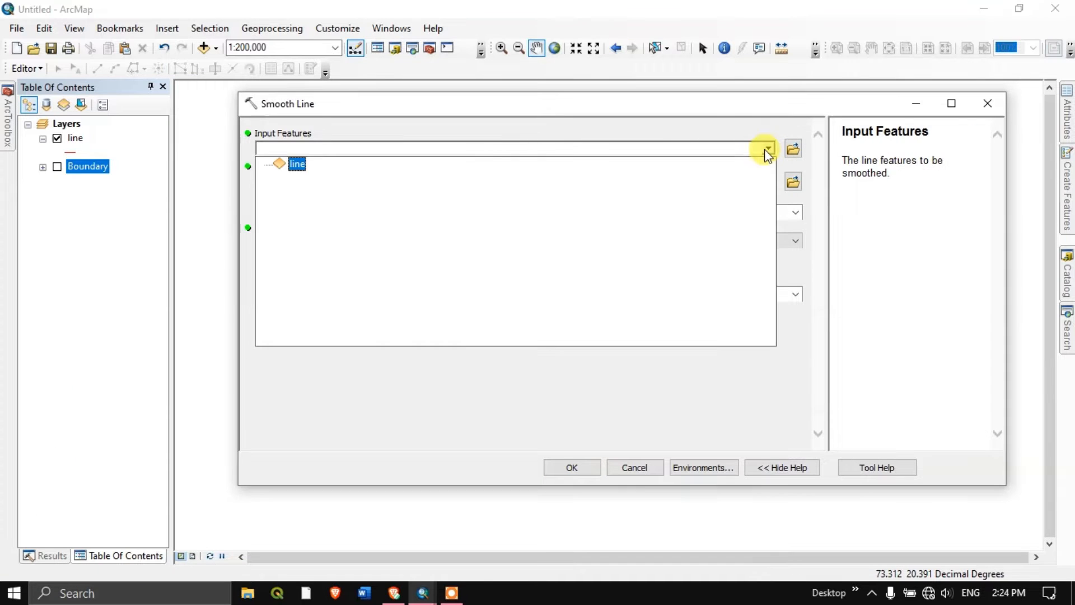
left_click(296, 163)
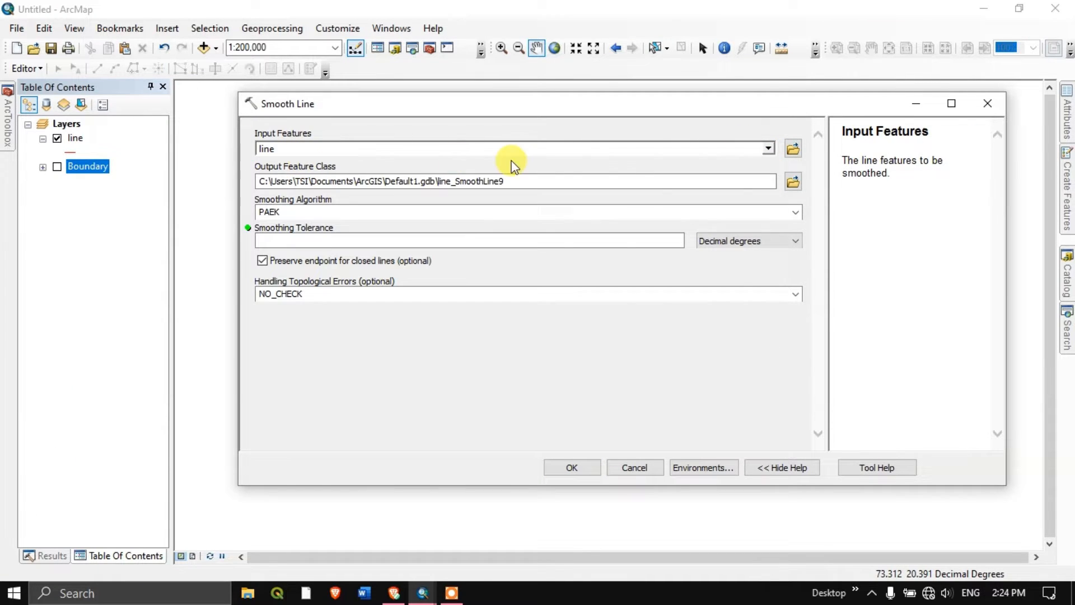
left_click(511, 181)
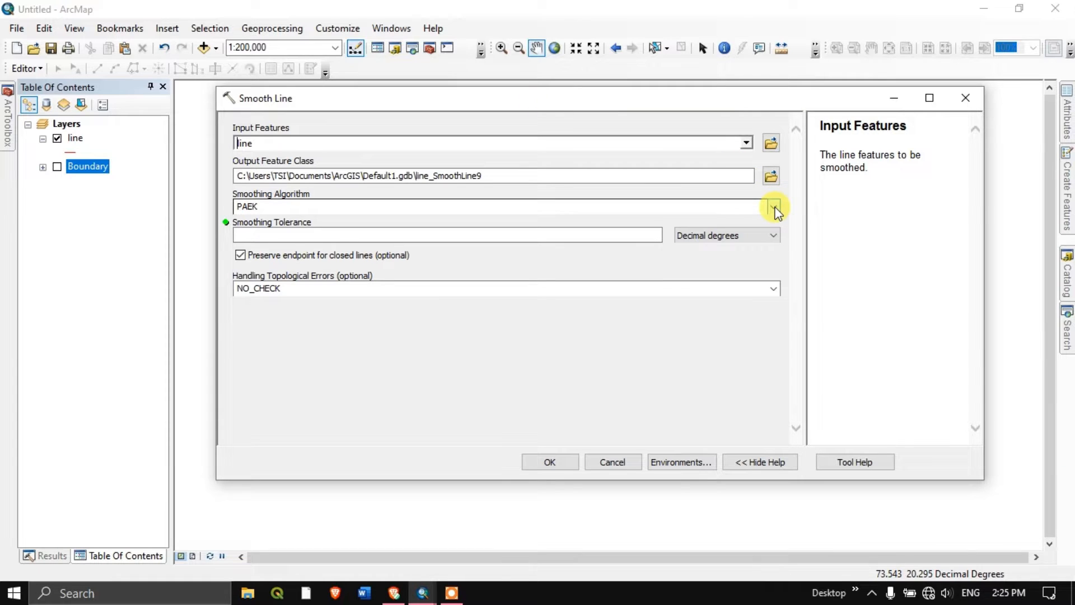
left_click(774, 206)
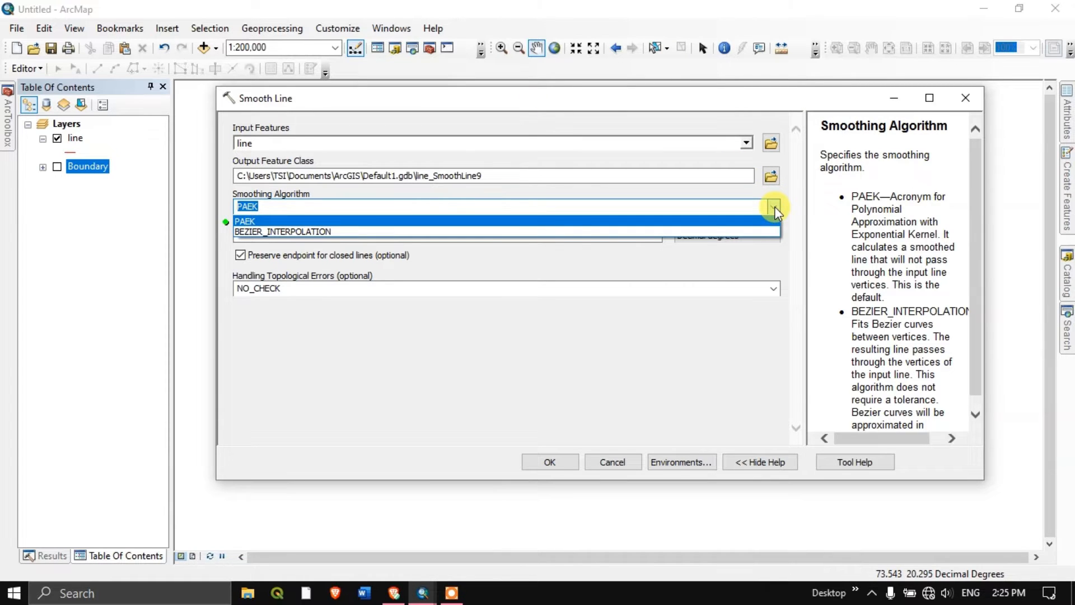
mouse_move(569, 228)
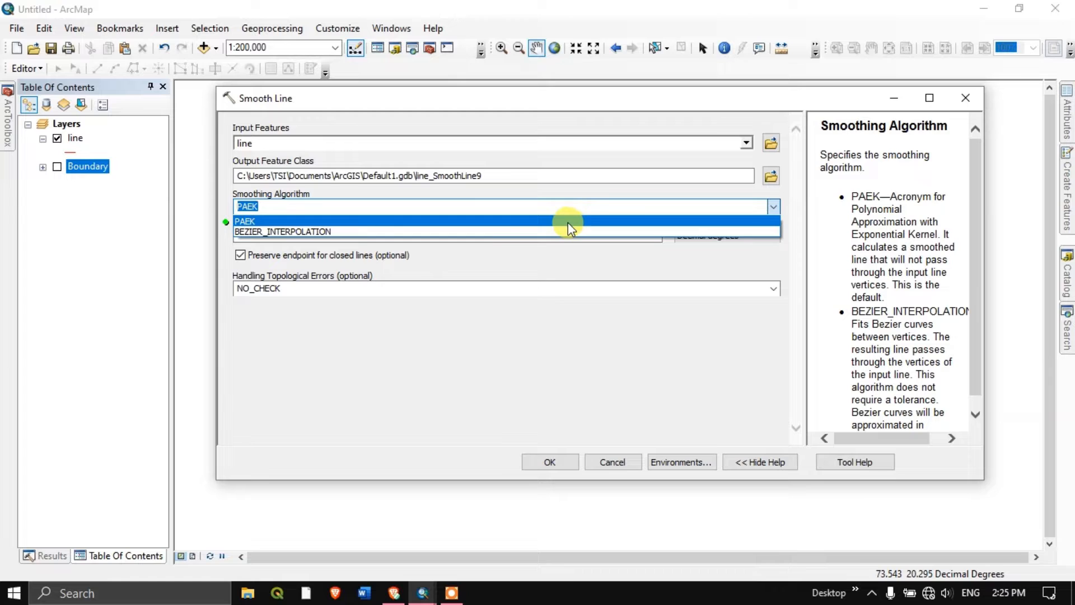
mouse_move(561, 233)
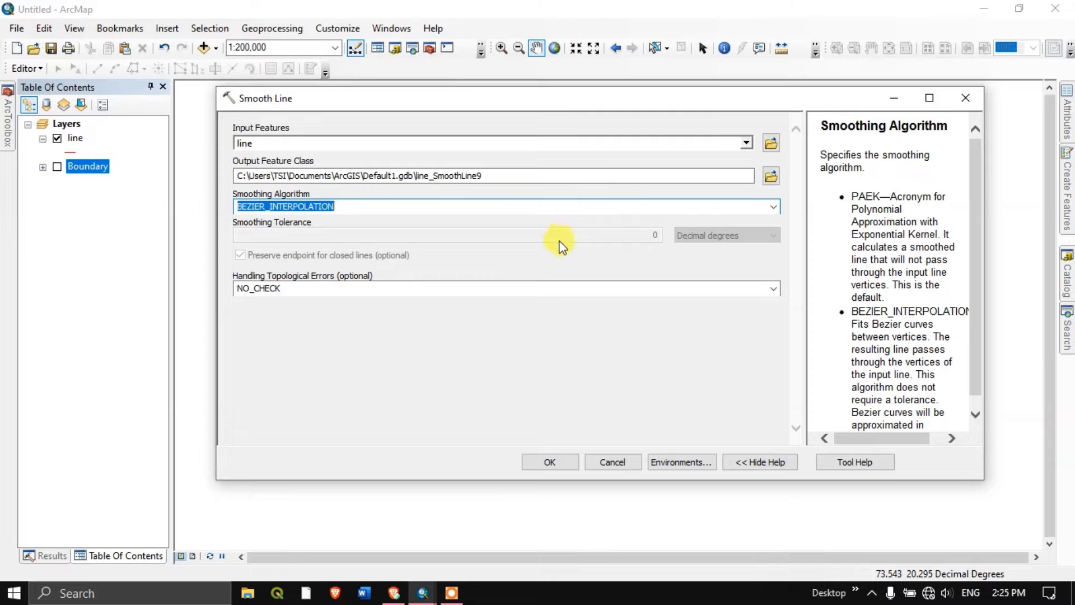
mouse_move(675, 150)
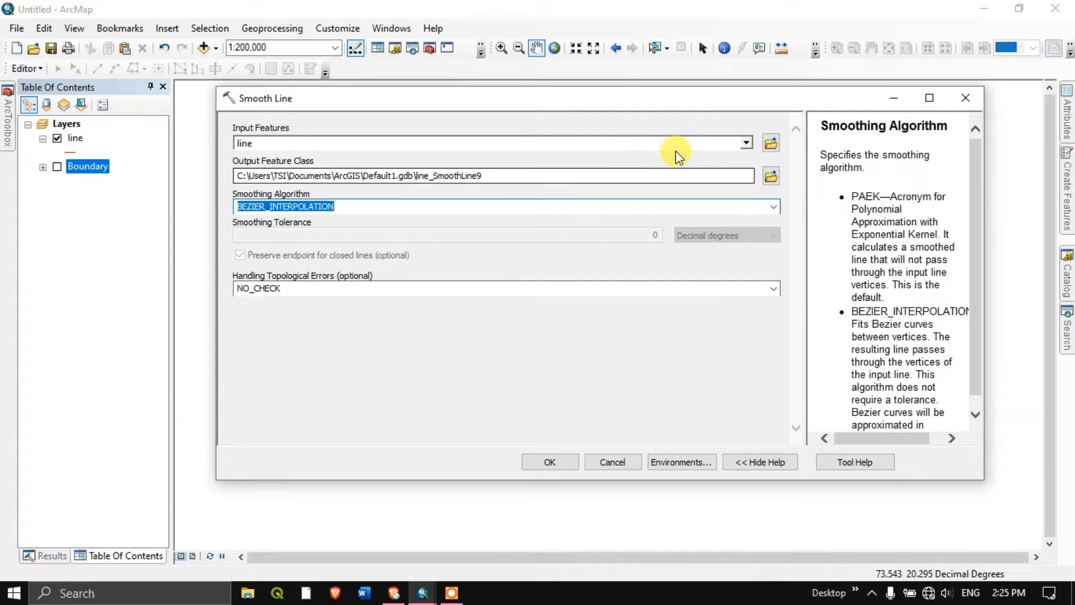
mouse_move(764, 185)
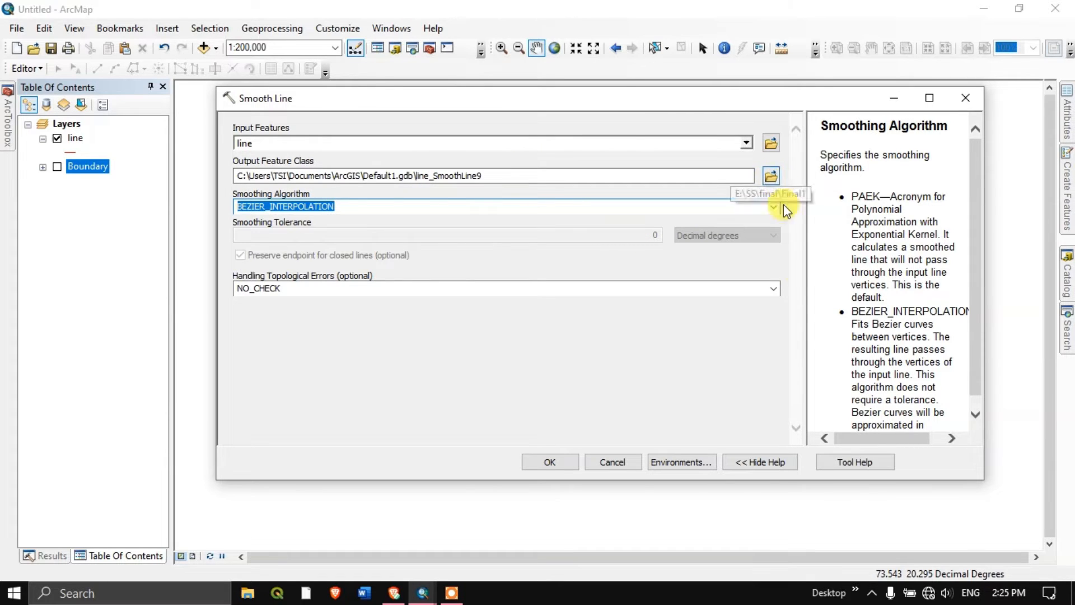
mouse_move(374, 188)
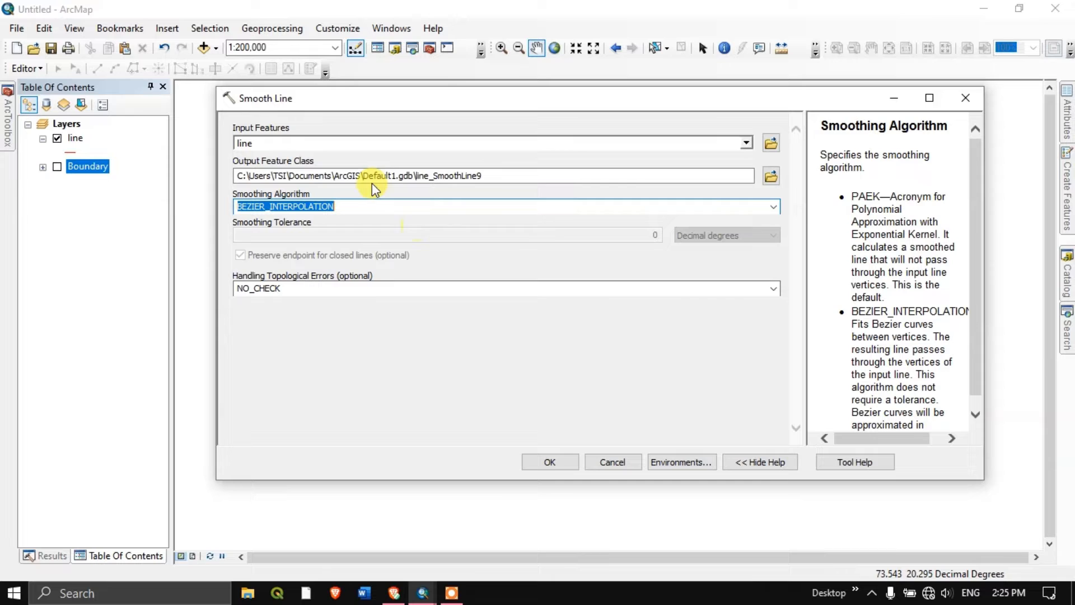
left_click(484, 176)
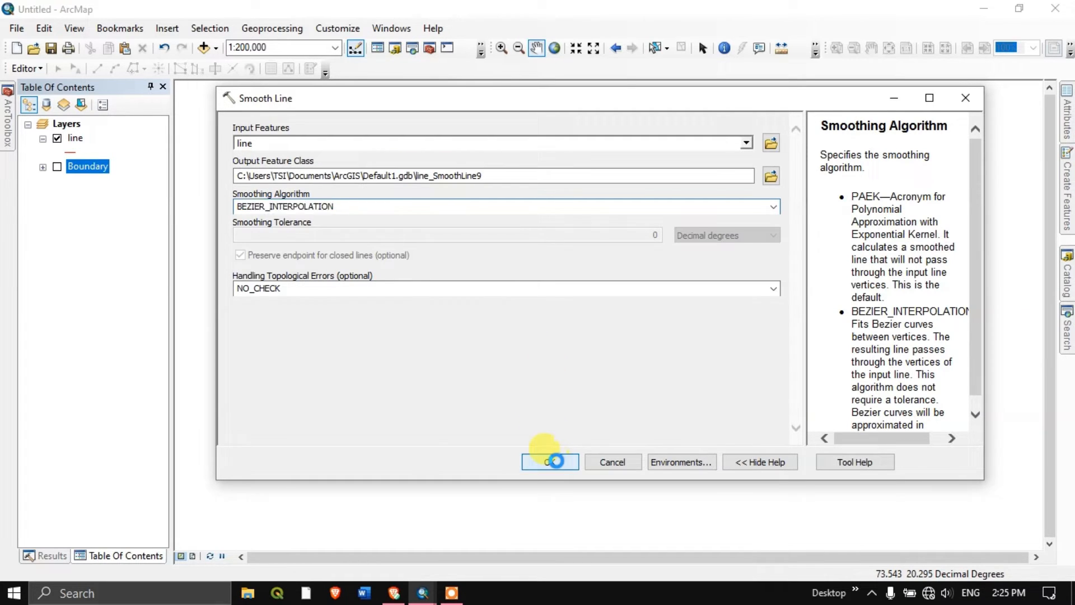
- Run the smoothing to create line_SmoothLine9 and toggle layers to overlay it on the jagged original
left_click(549, 462)
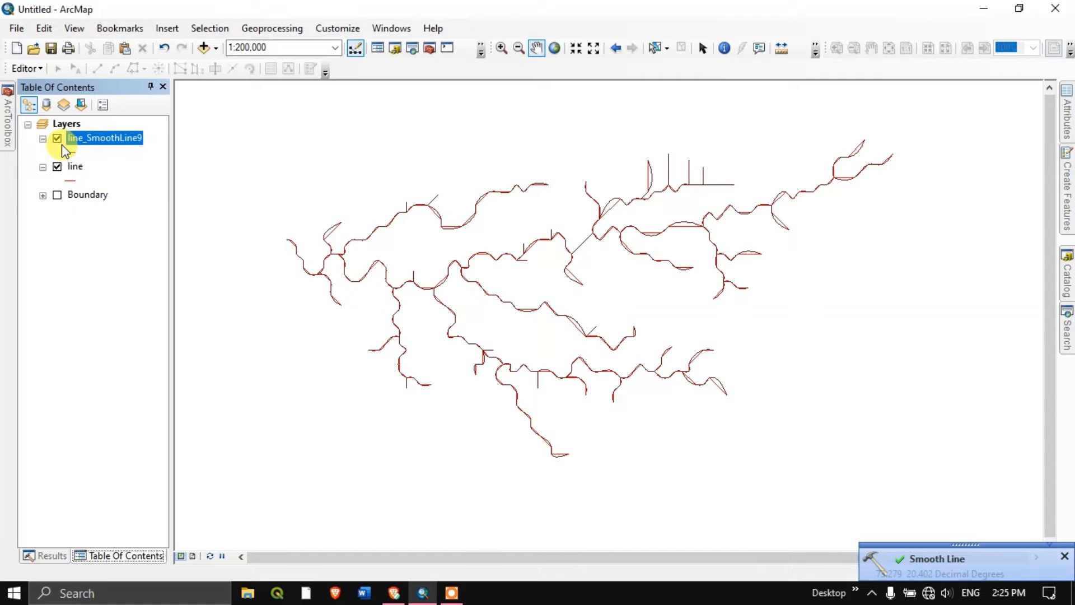
left_click(57, 165)
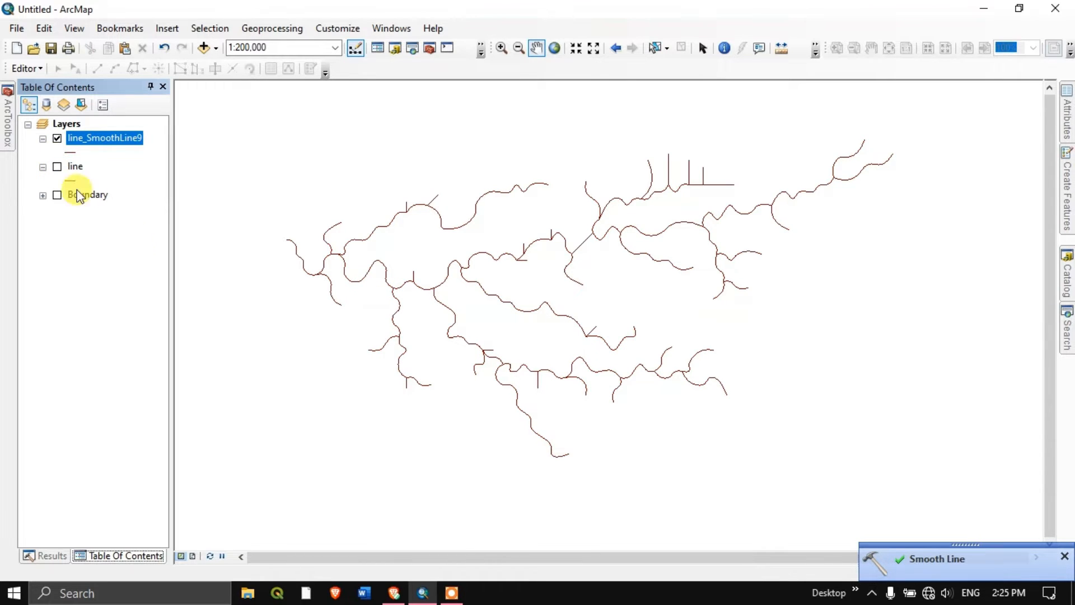
scroll("up", 3)
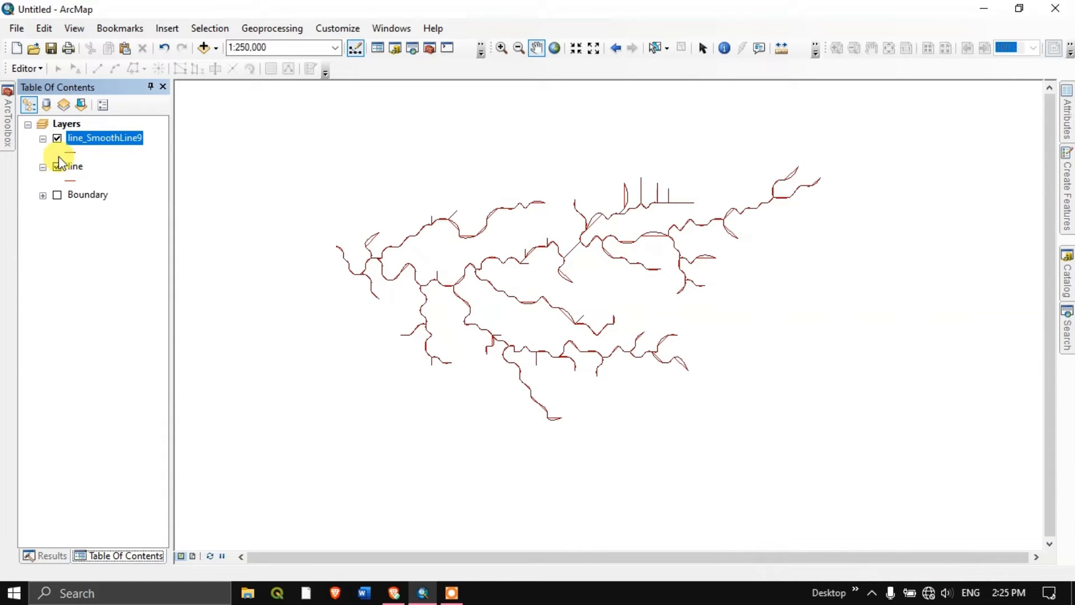
left_click(57, 138)
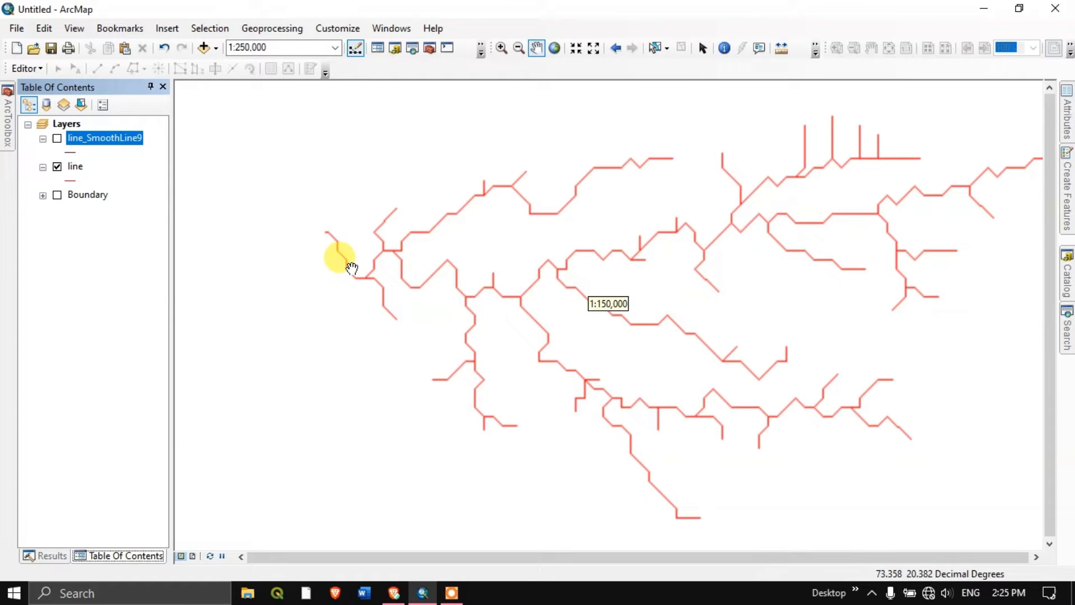
left_click(57, 137)
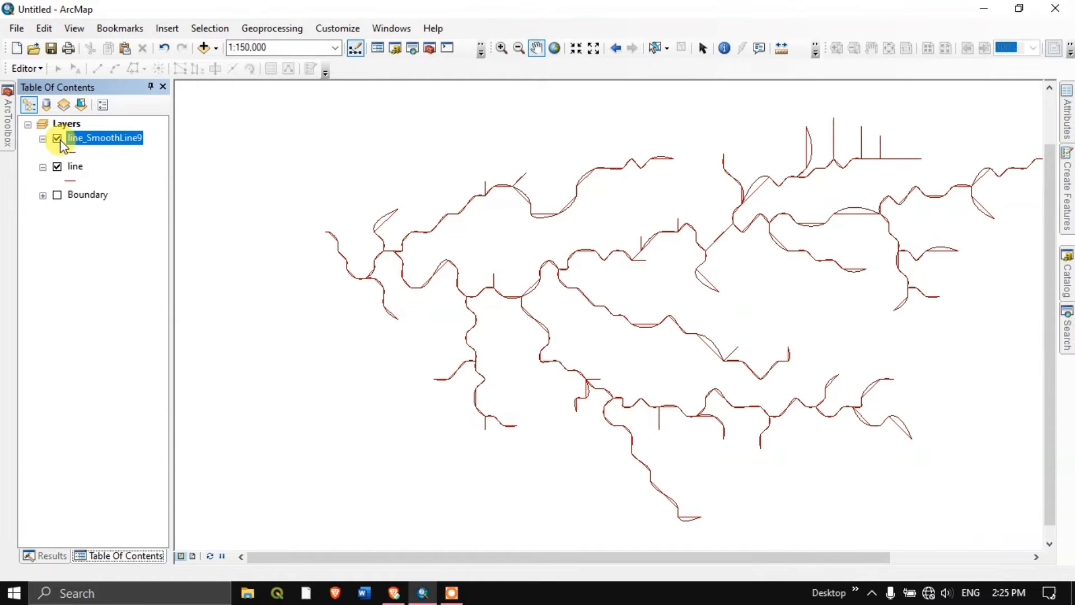
- Recolour the line_SmoothLine9 symbol to Peacock Green in the Symbol Selector
left_click(69, 151)
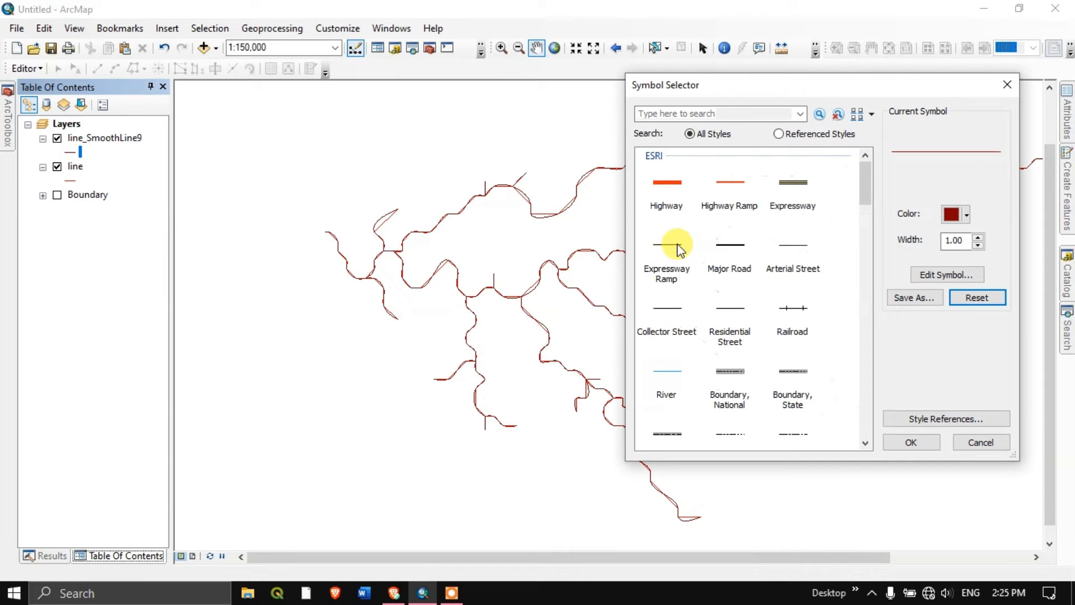
left_click(966, 214)
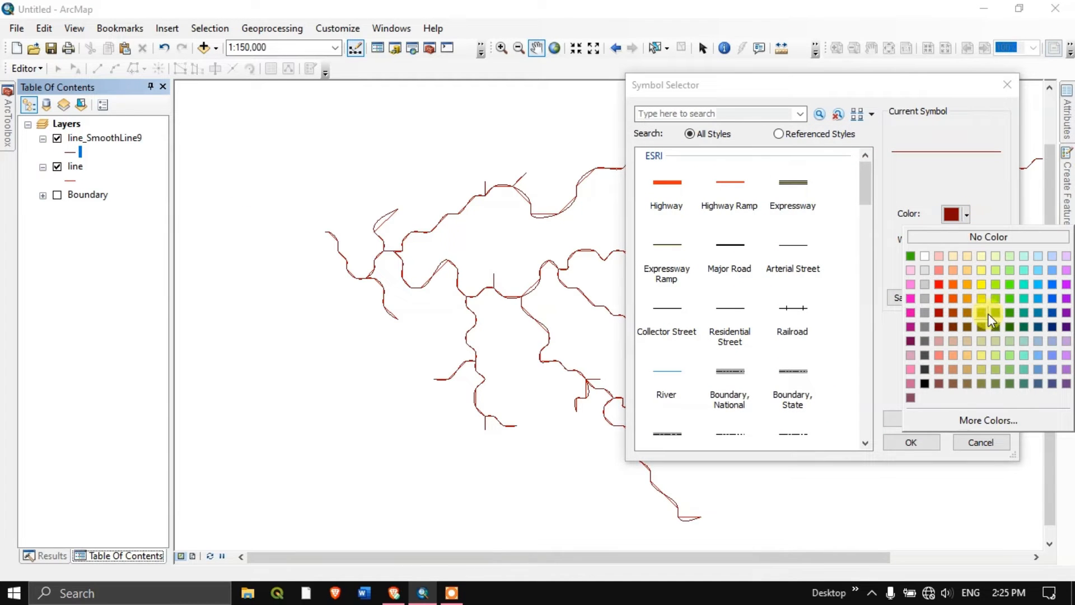
mouse_move(1027, 327)
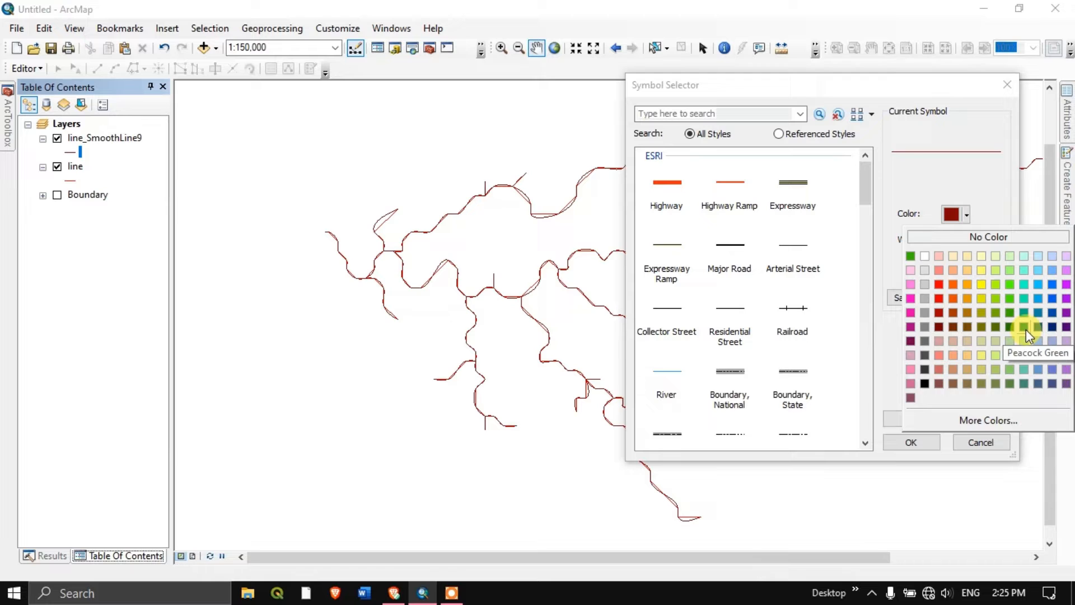
left_click(1025, 327)
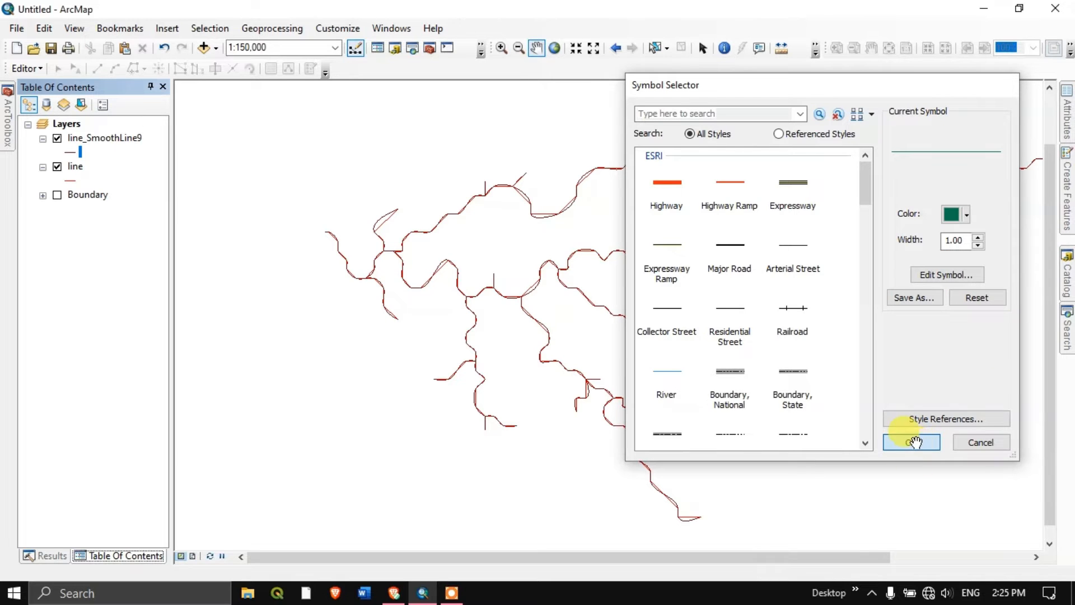
left_click(911, 441)
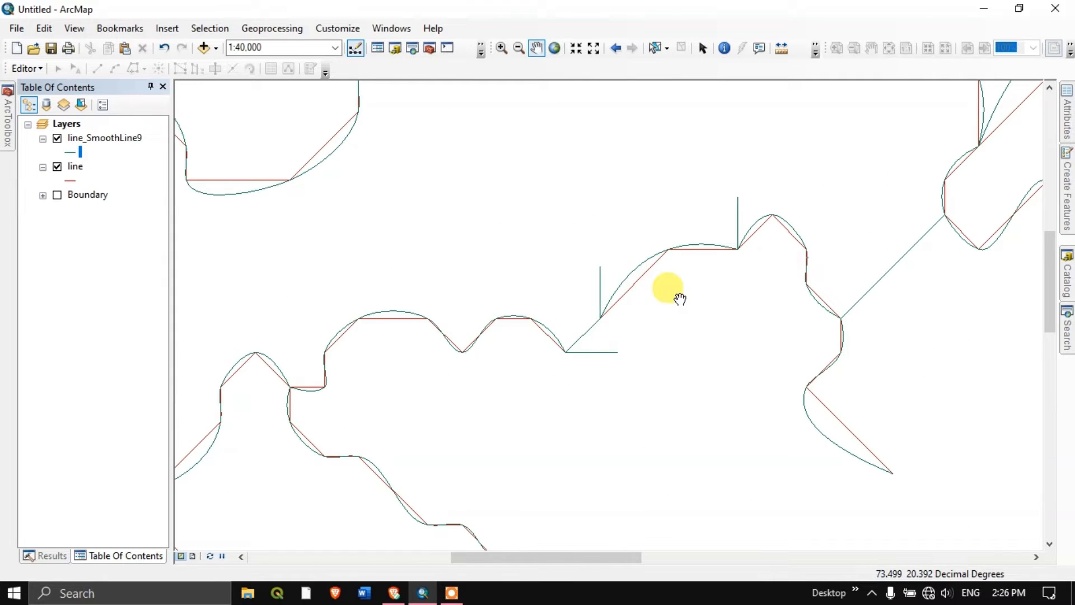
- Zoom the map to compare the green curves against the red original lines
scroll("down", 3)
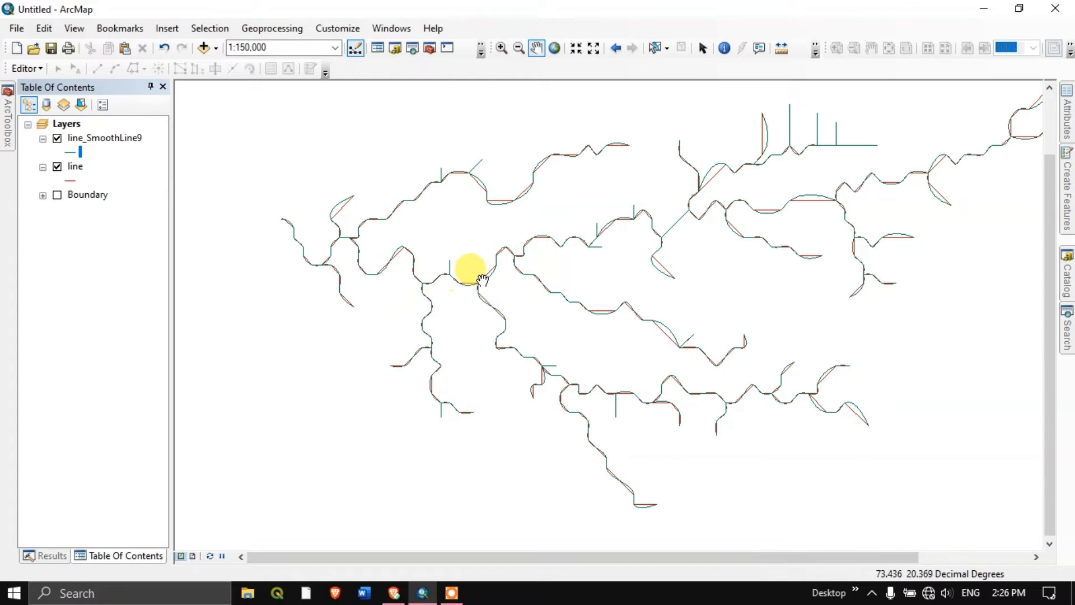
scroll("up", 3)
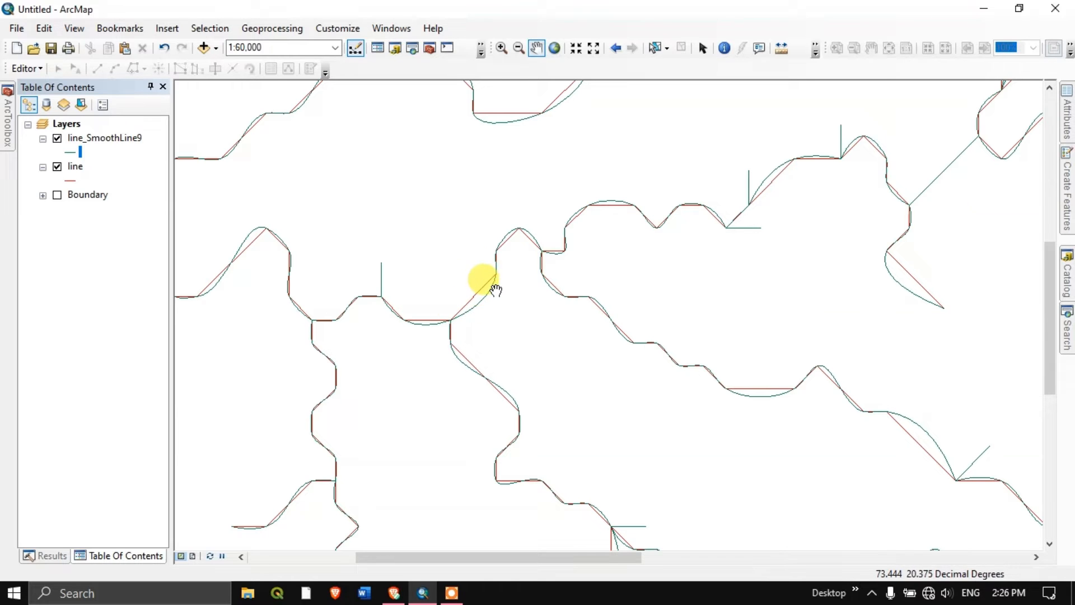
scroll("up", 3)
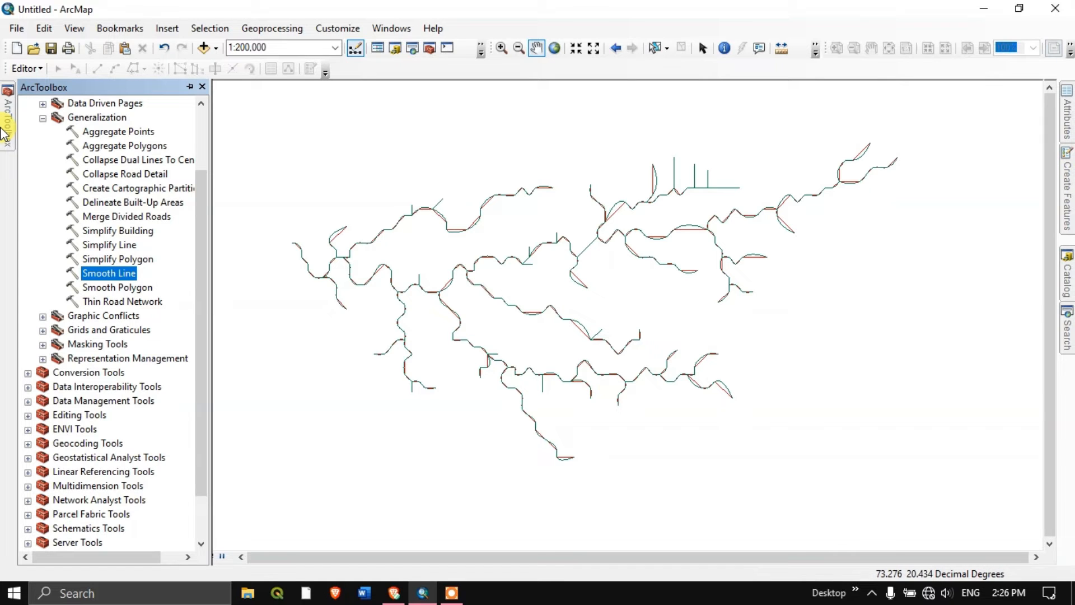
- Run Smooth Line on the line layer with PAEK and a 250 Meters tolerance, producing line_SmoothLine10
double_click(107, 274)
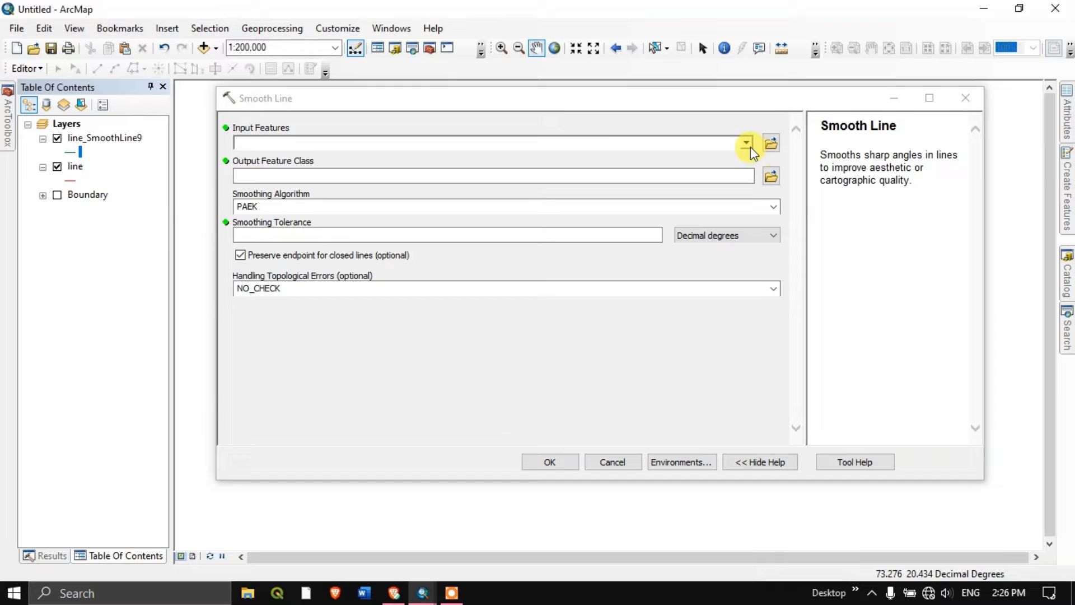
left_click(746, 142)
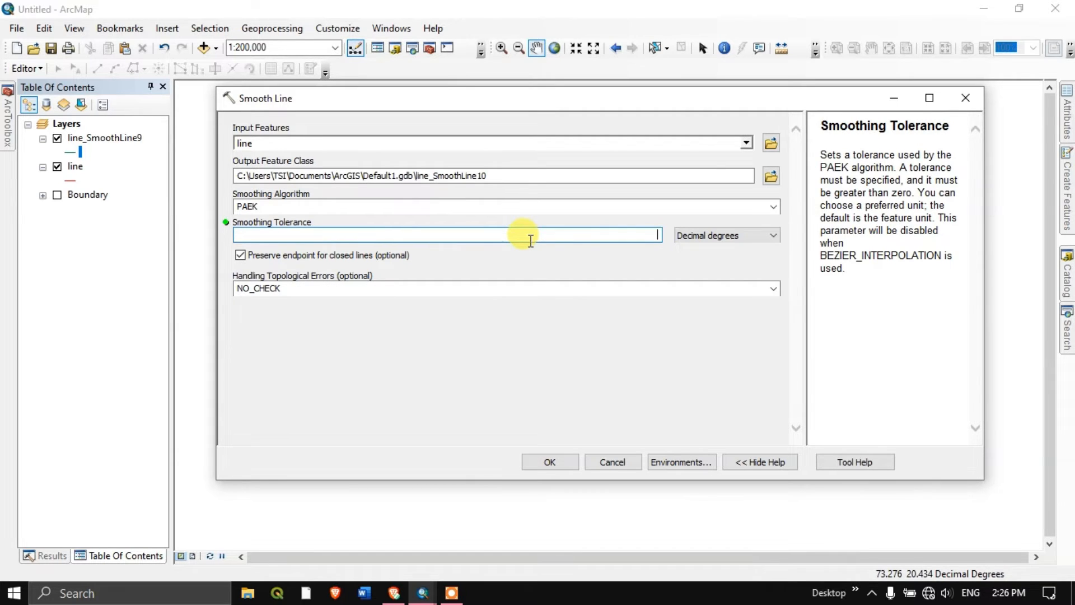
type("250")
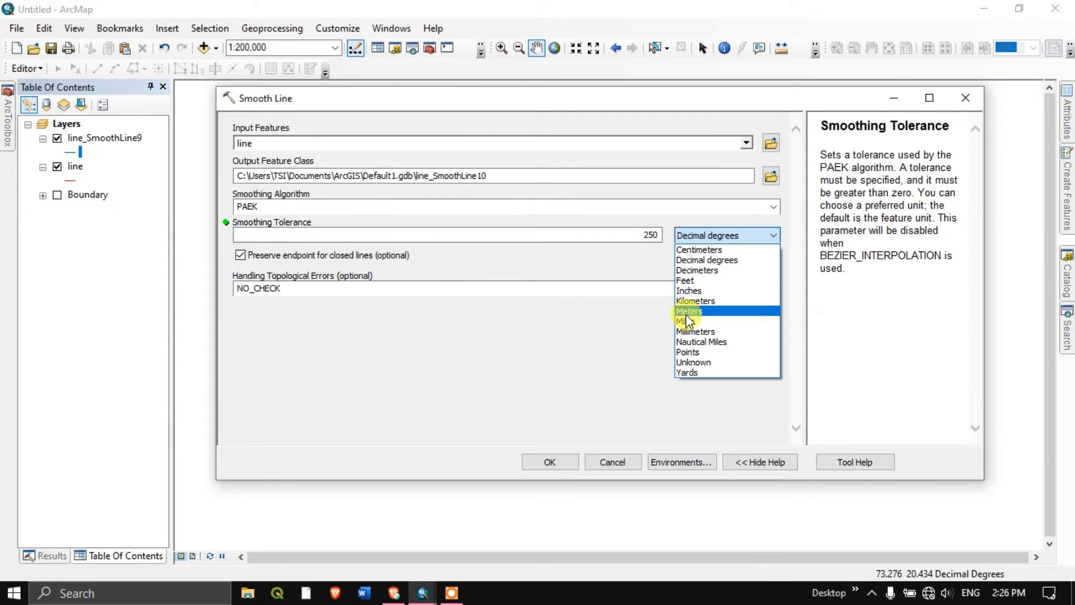
left_click(689, 310)
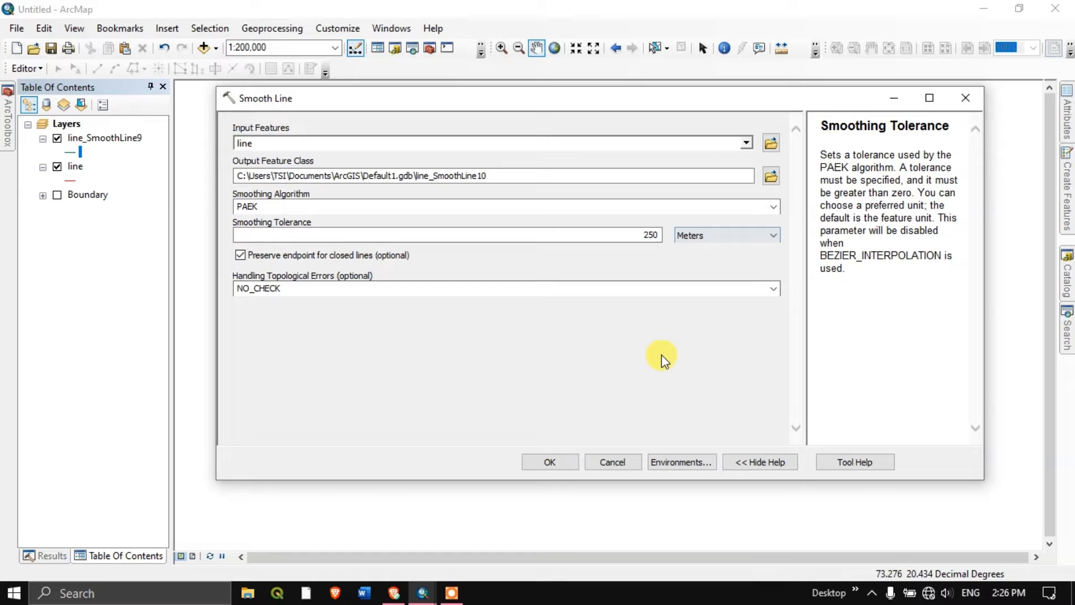
mouse_move(613, 145)
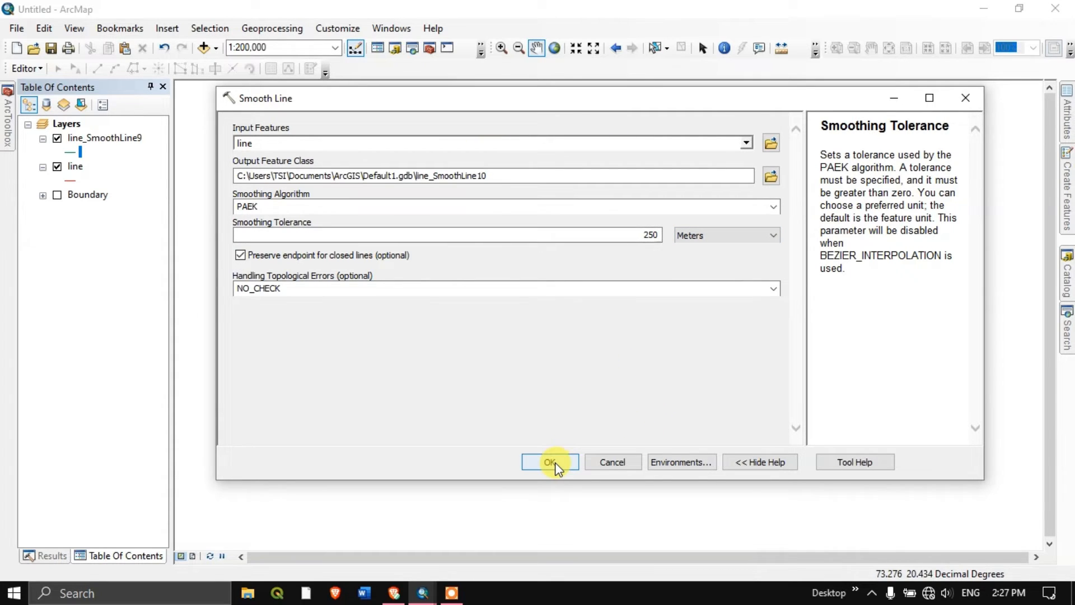
left_click(549, 462)
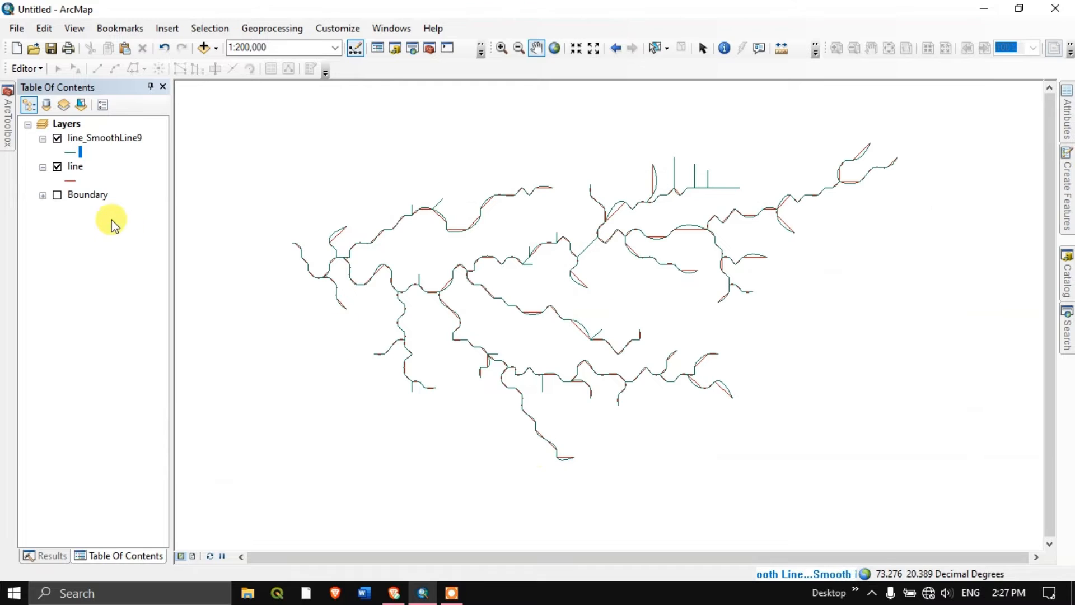
- Toggle layer visibility and zoom to inspect the PAEK-smoothed result
left_click(58, 138)
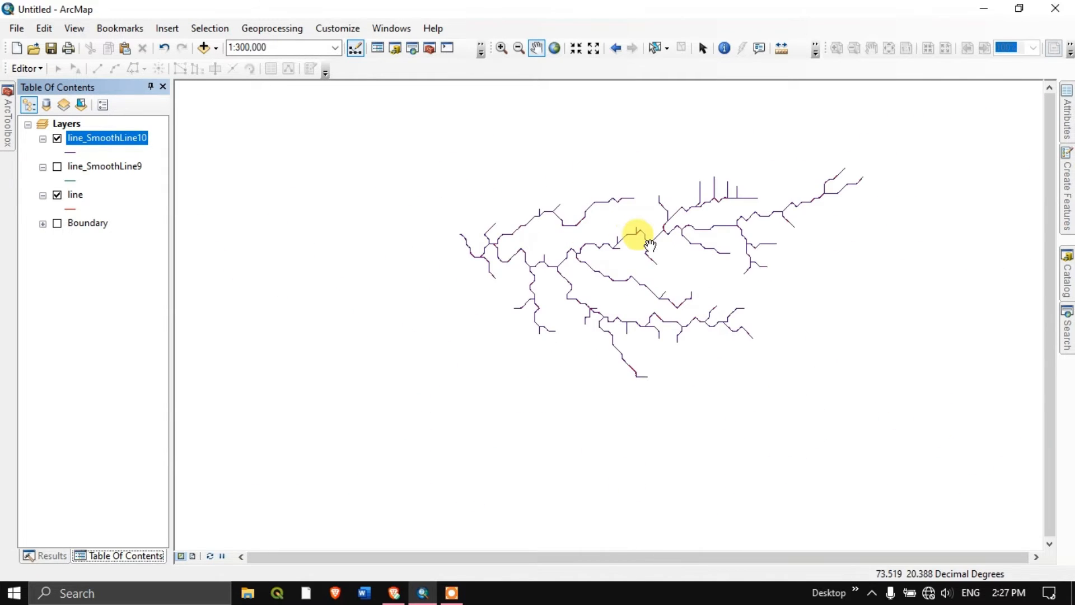
scroll("up", 3)
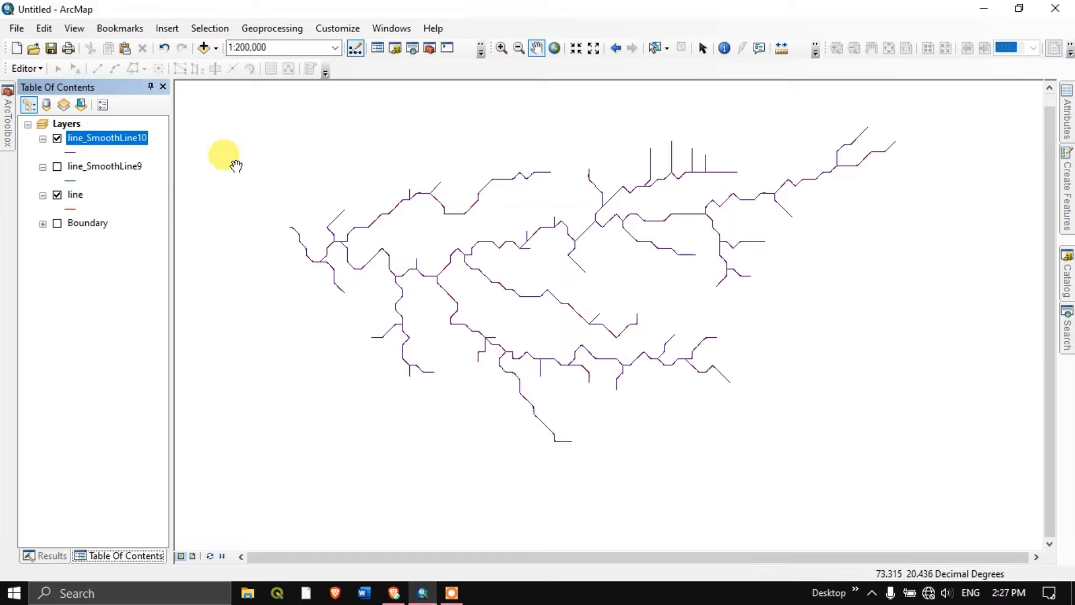
scroll("up", 3)
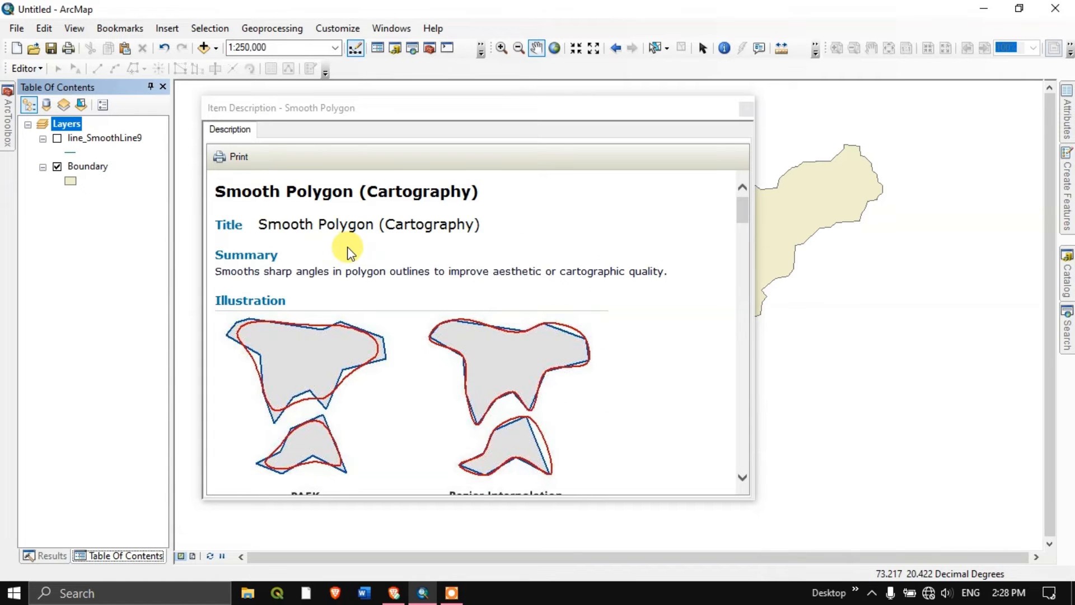
mouse_move(312, 218)
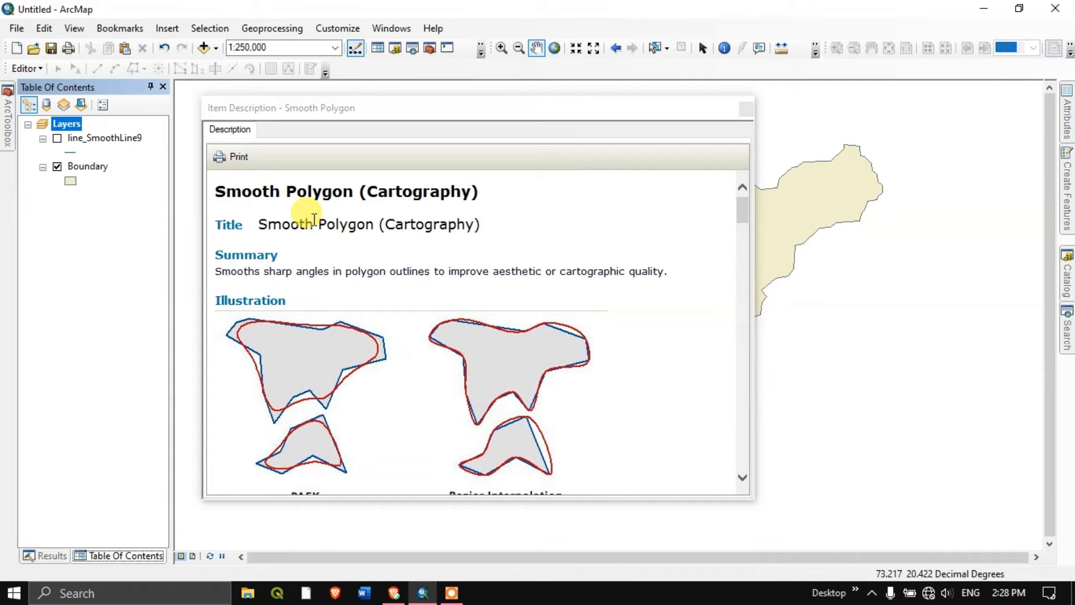
mouse_move(283, 272)
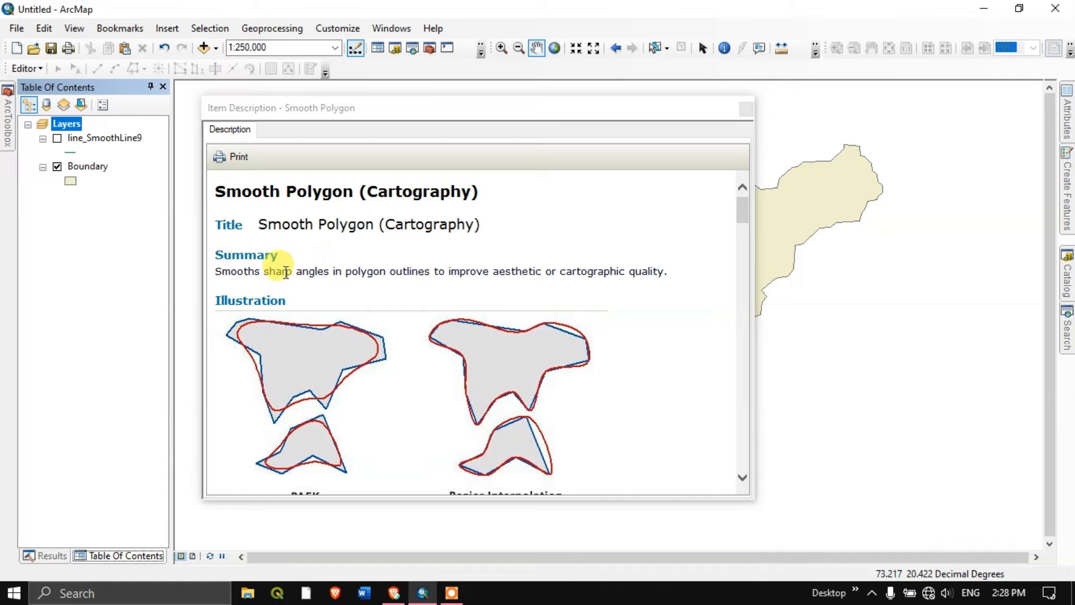
mouse_move(269, 273)
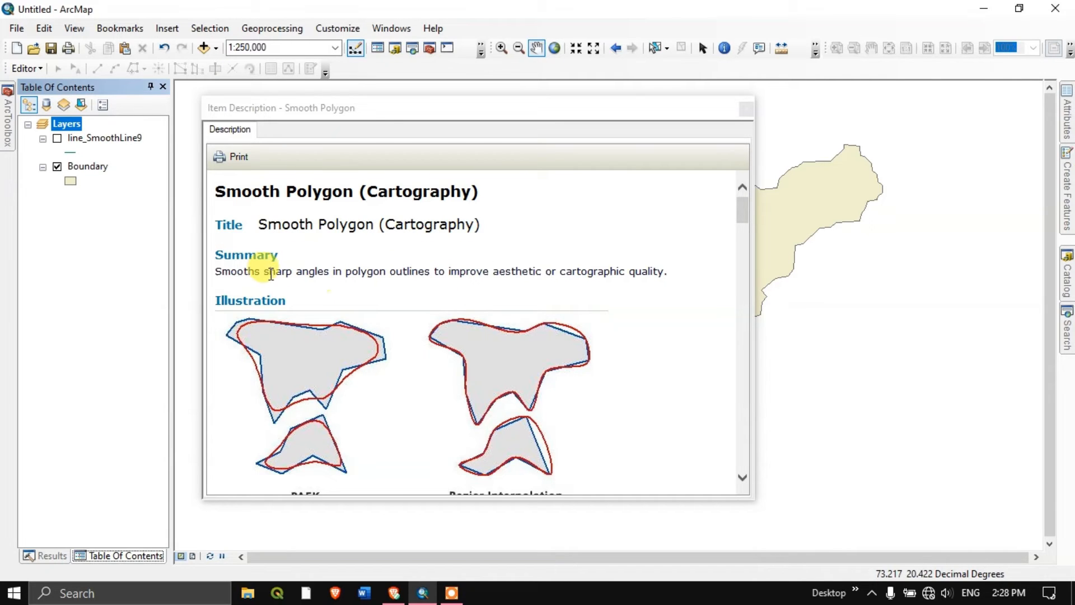
mouse_move(396, 268)
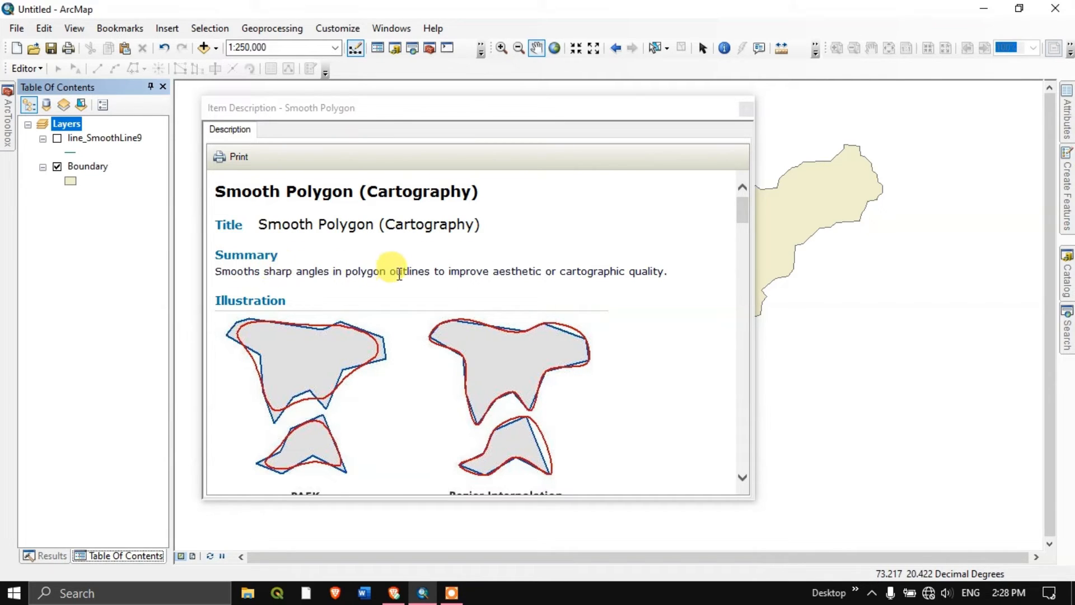
mouse_move(552, 274)
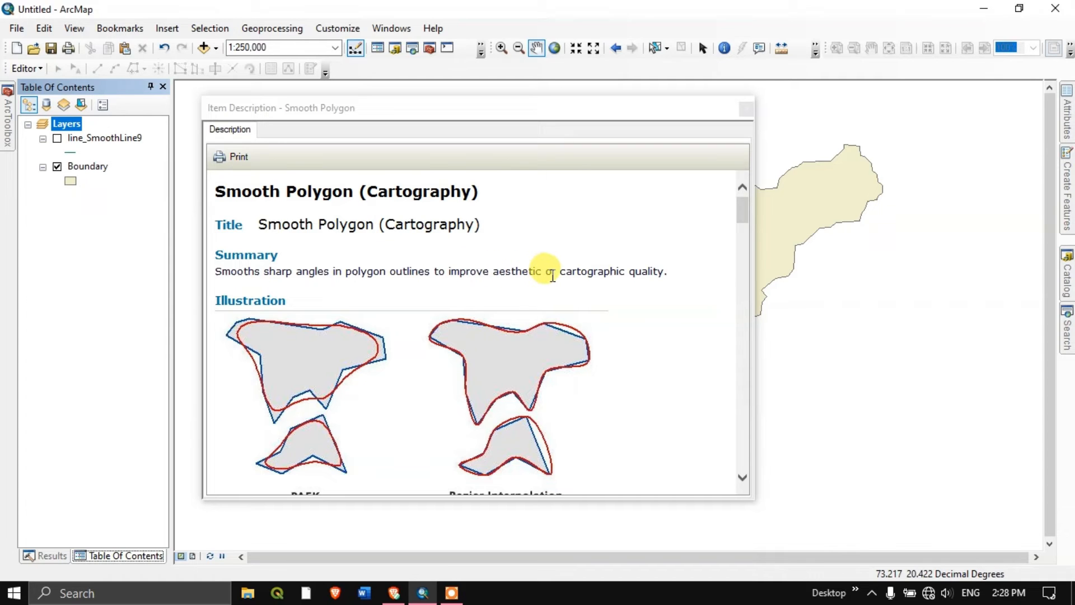
- Scroll through the Smooth Polygon description and close it to return to the Boundary map
scroll("down", 3)
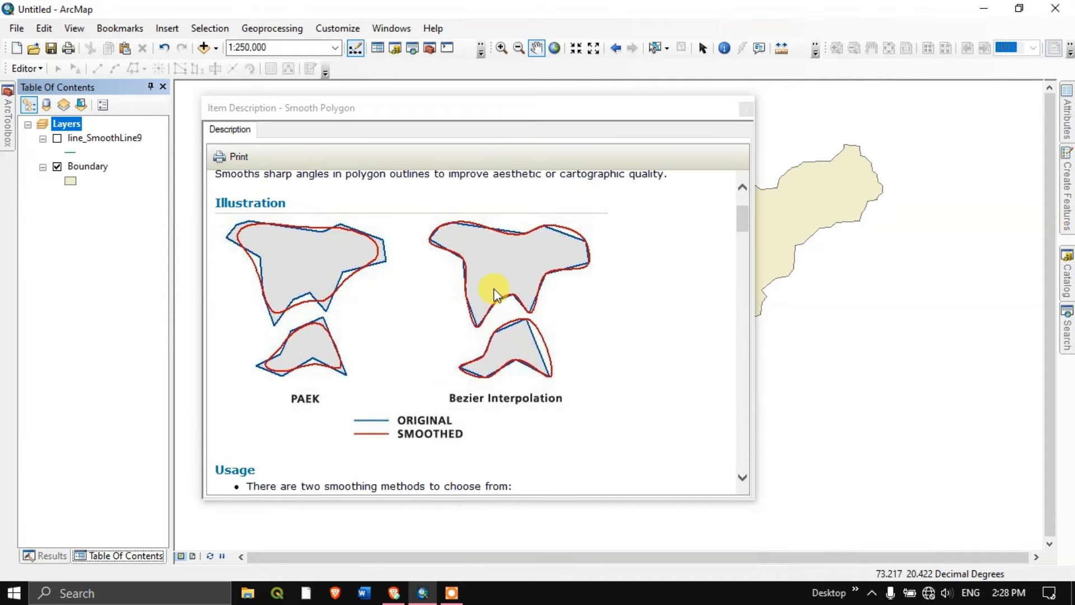
mouse_move(329, 395)
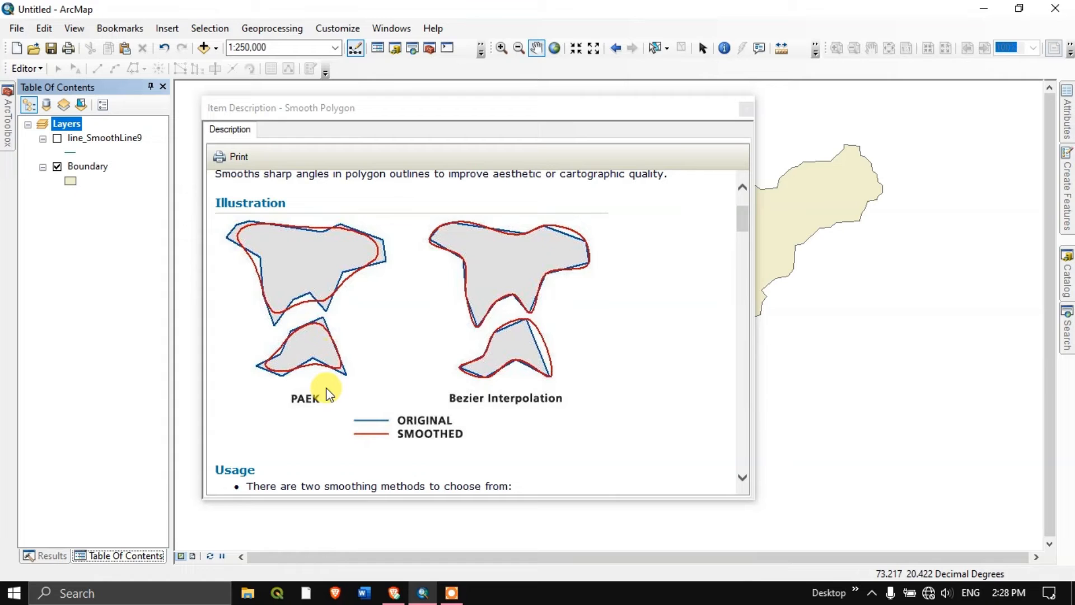
mouse_move(316, 409)
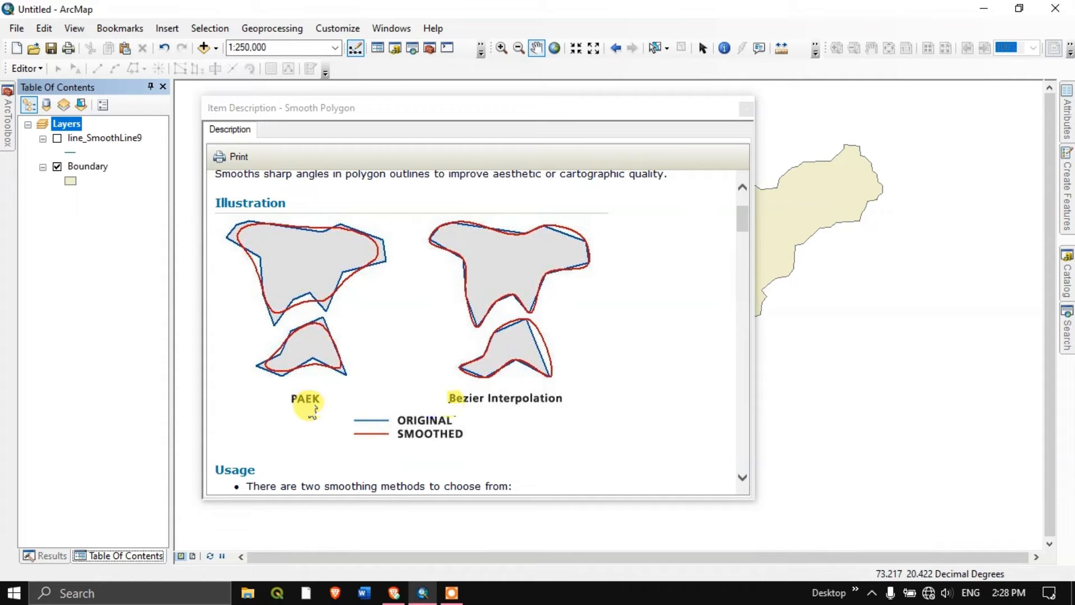
scroll("up", 3)
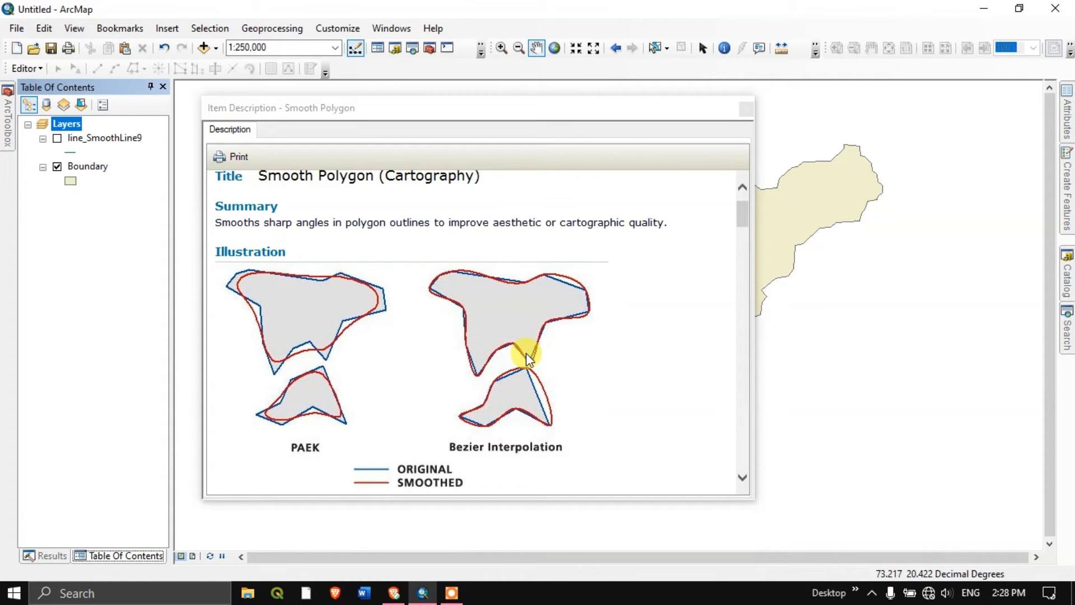
mouse_move(739, 113)
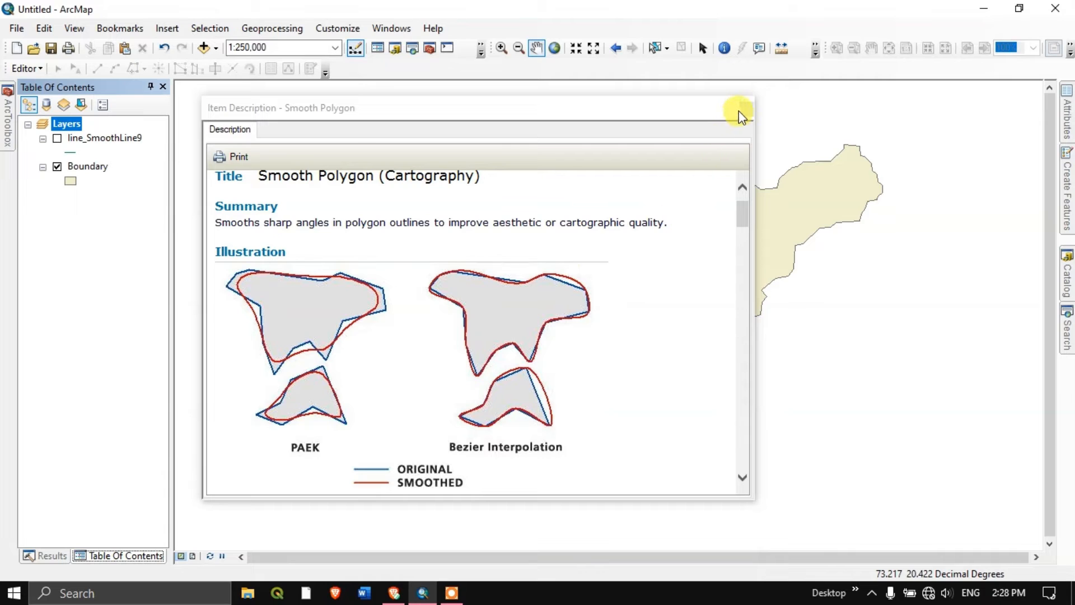
left_click(739, 107)
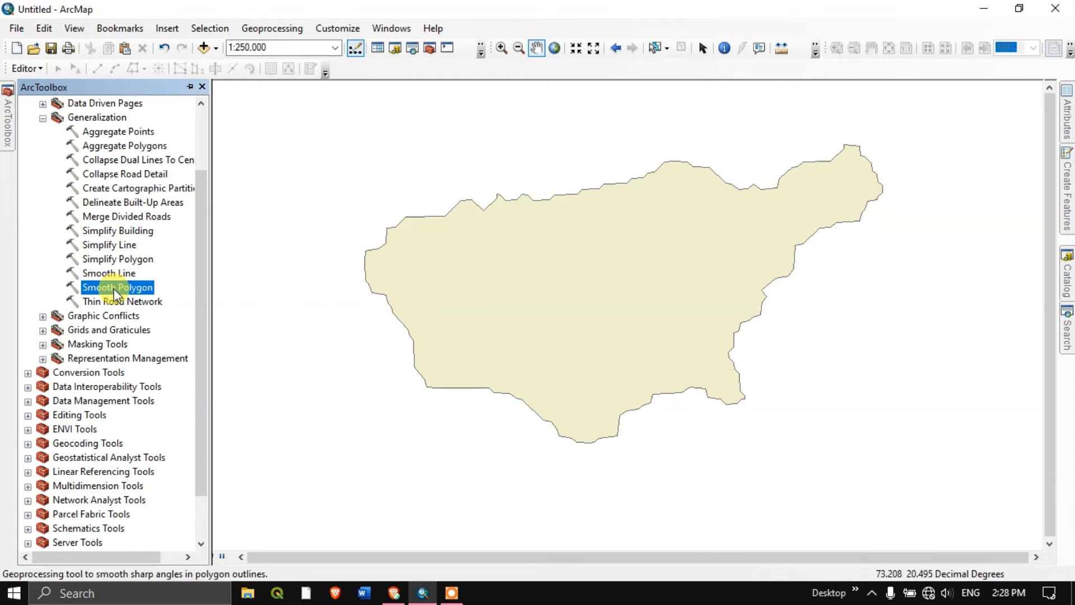
- Run Smooth Polygon on Boundary with BEZIER_INTERPOLATION to create Boundary_SmoothPolygon
double_click(116, 287)
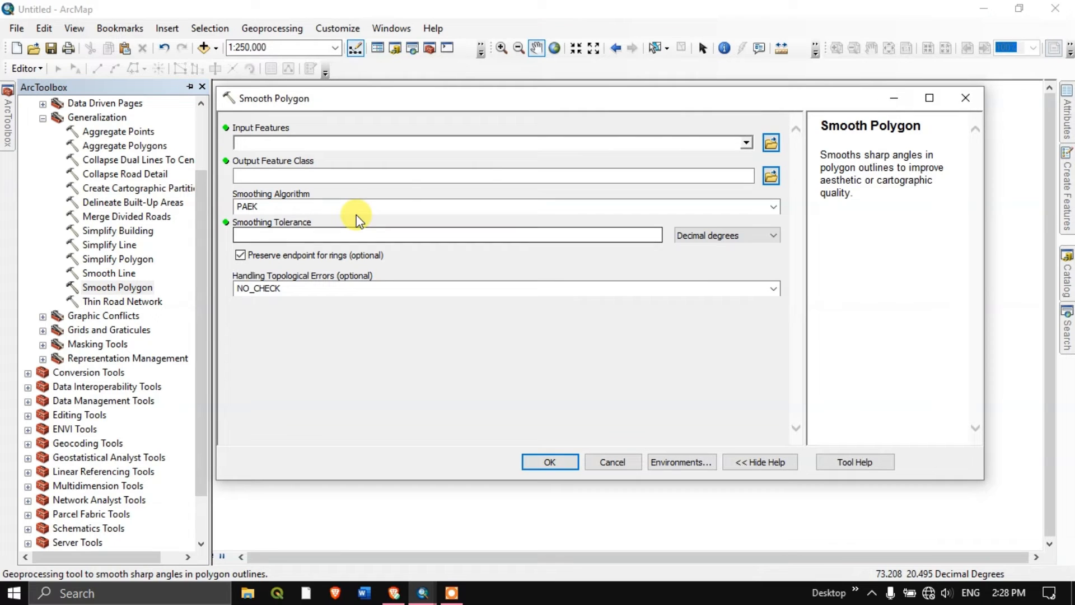
left_click(746, 142)
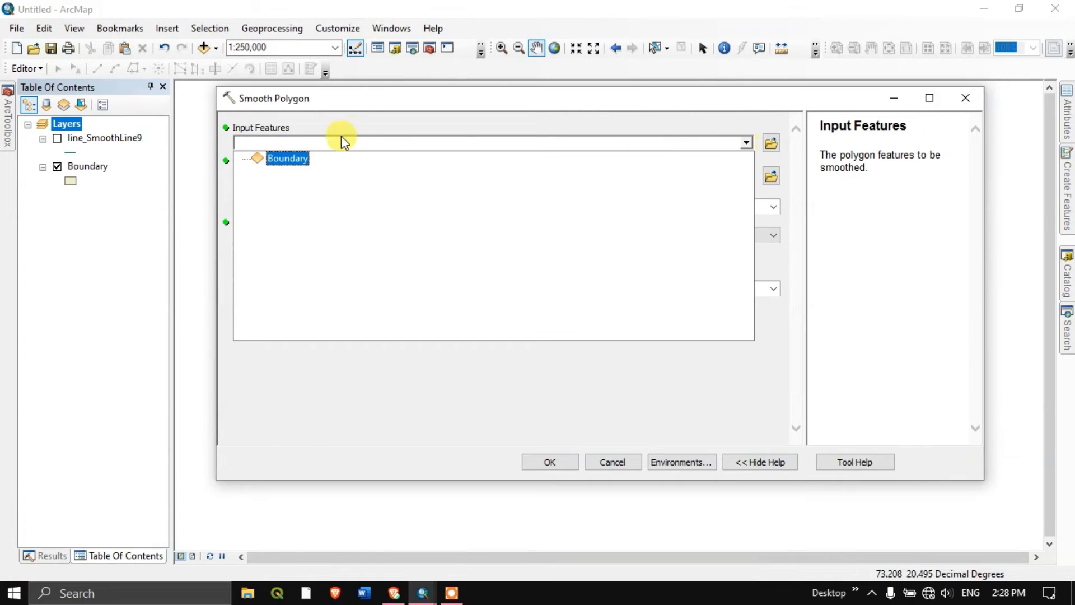
left_click(288, 158)
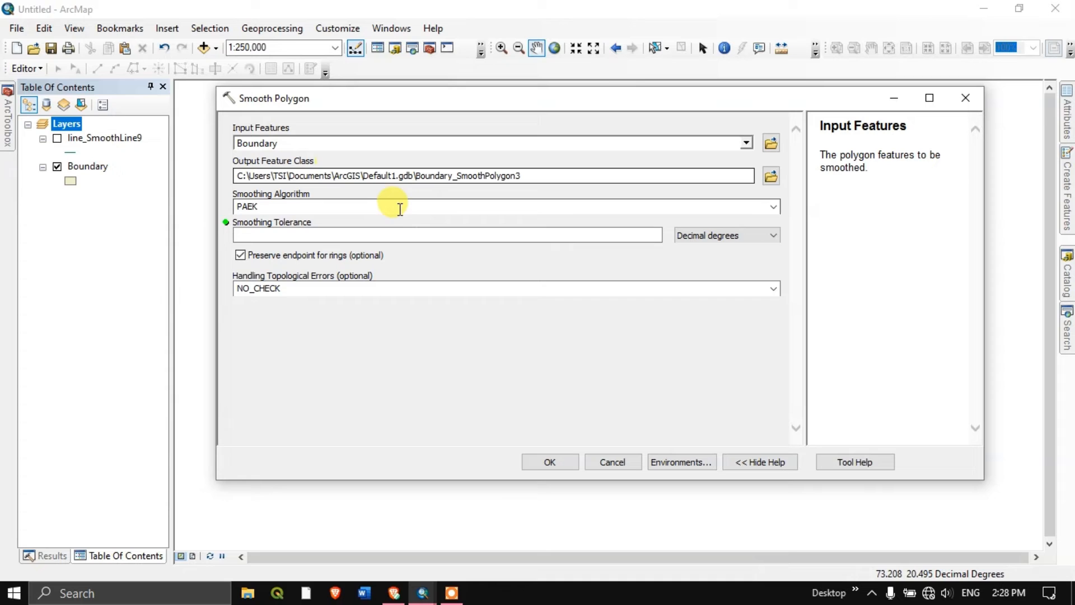
mouse_move(701, 154)
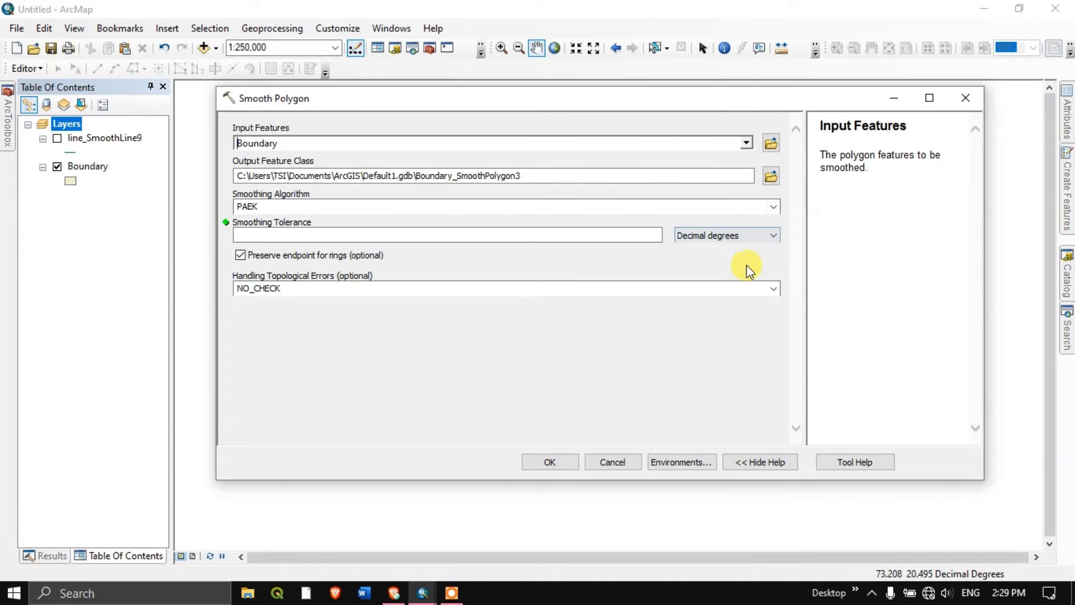
left_click(773, 206)
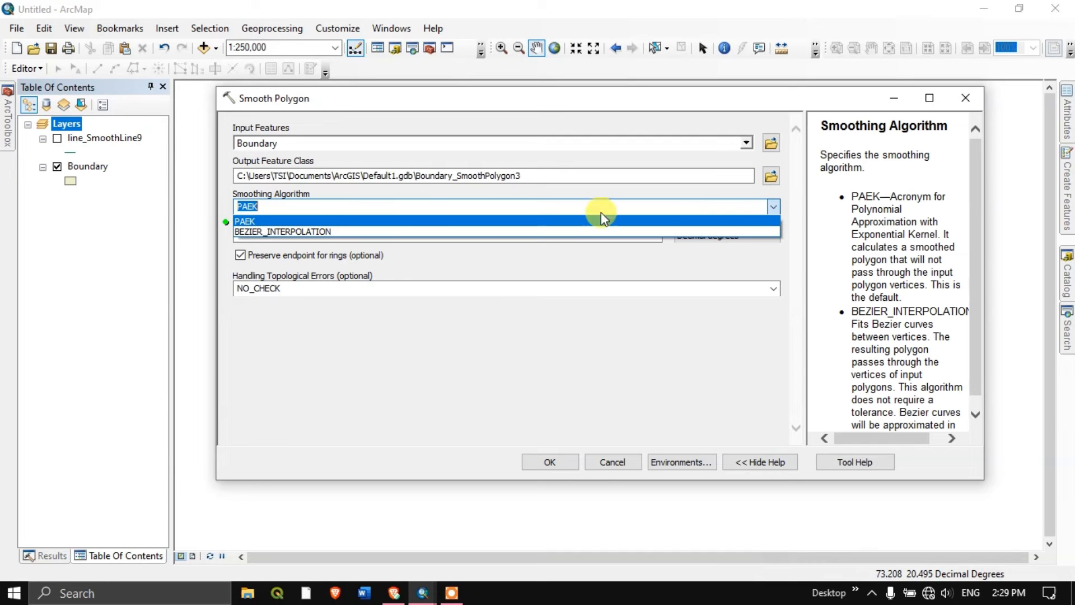
mouse_move(300, 231)
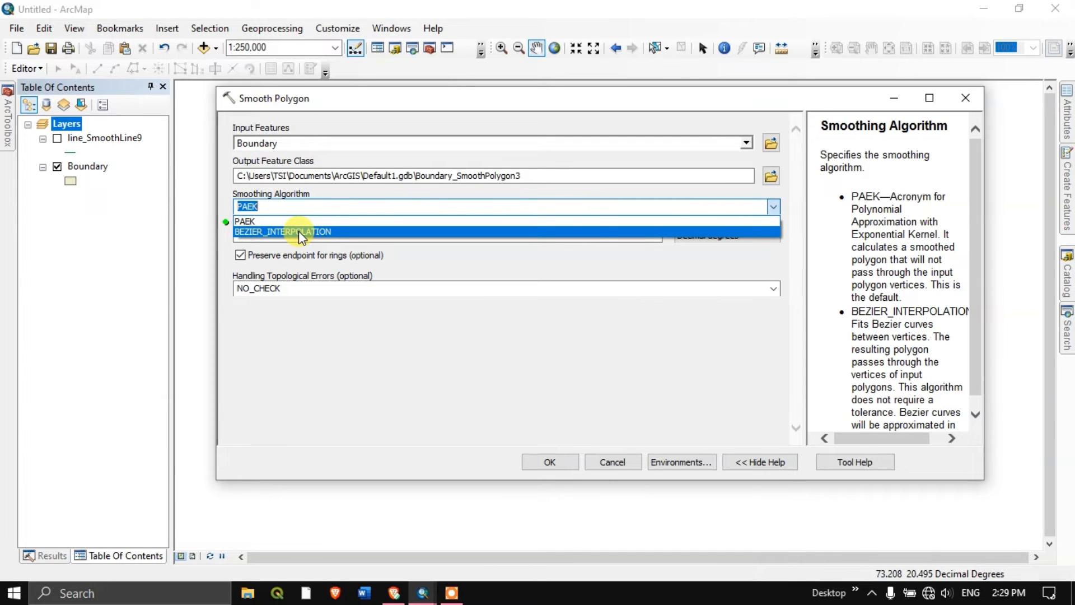
left_click(282, 231)
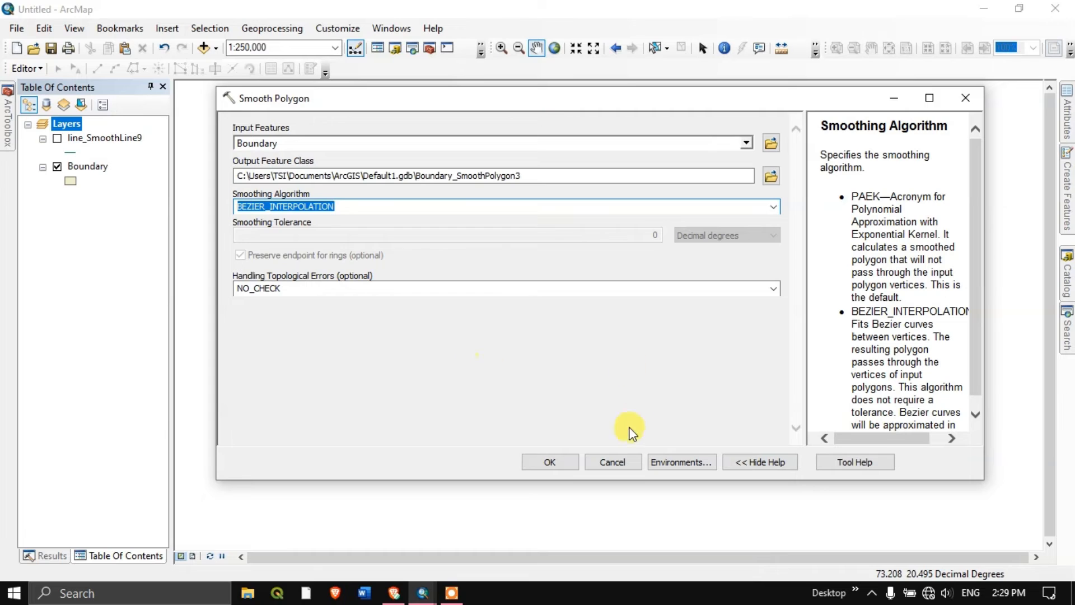
left_click(549, 461)
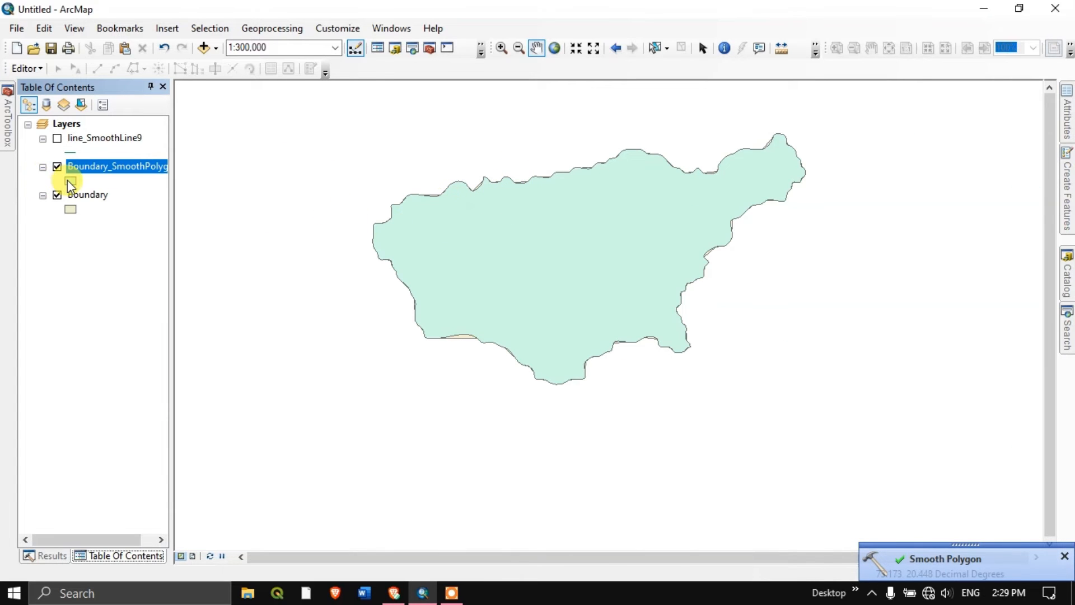
- Make both boundary layers Hollow, with the original Boundary outlined in red
left_click(69, 181)
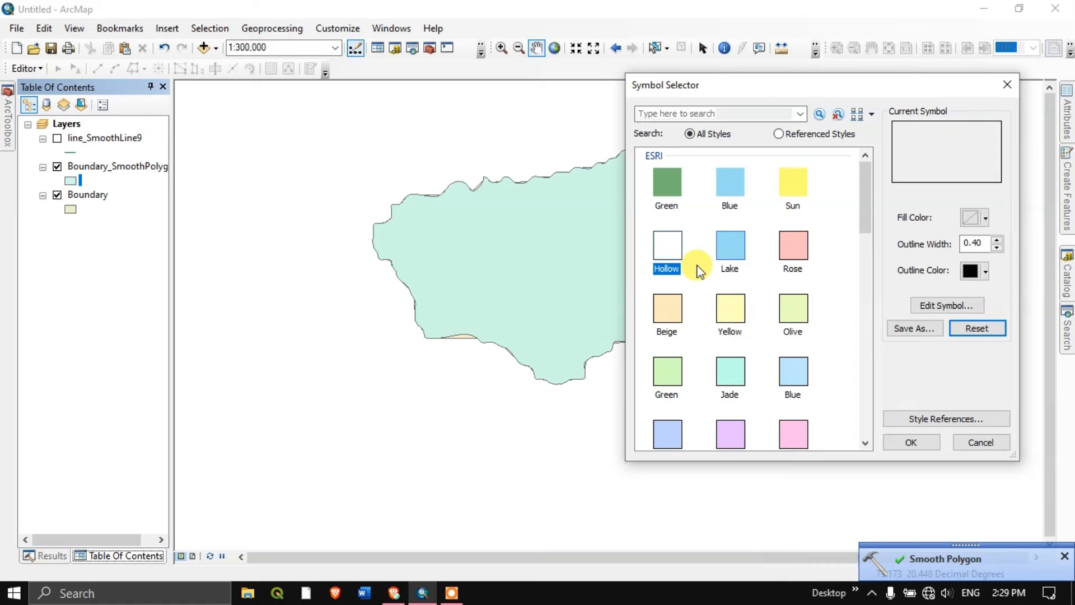
left_click(911, 441)
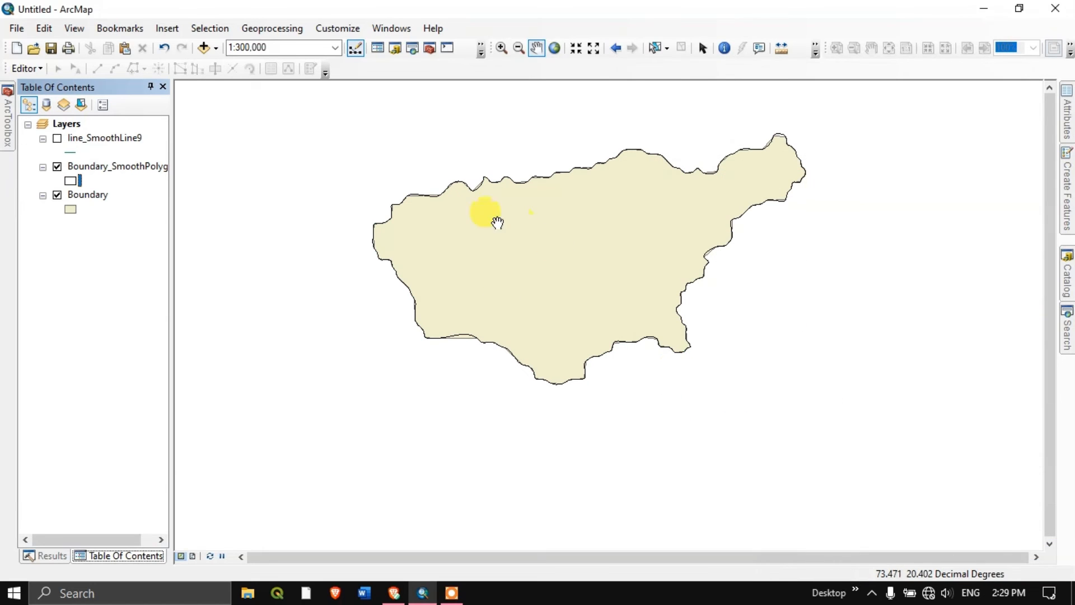
double_click(70, 208)
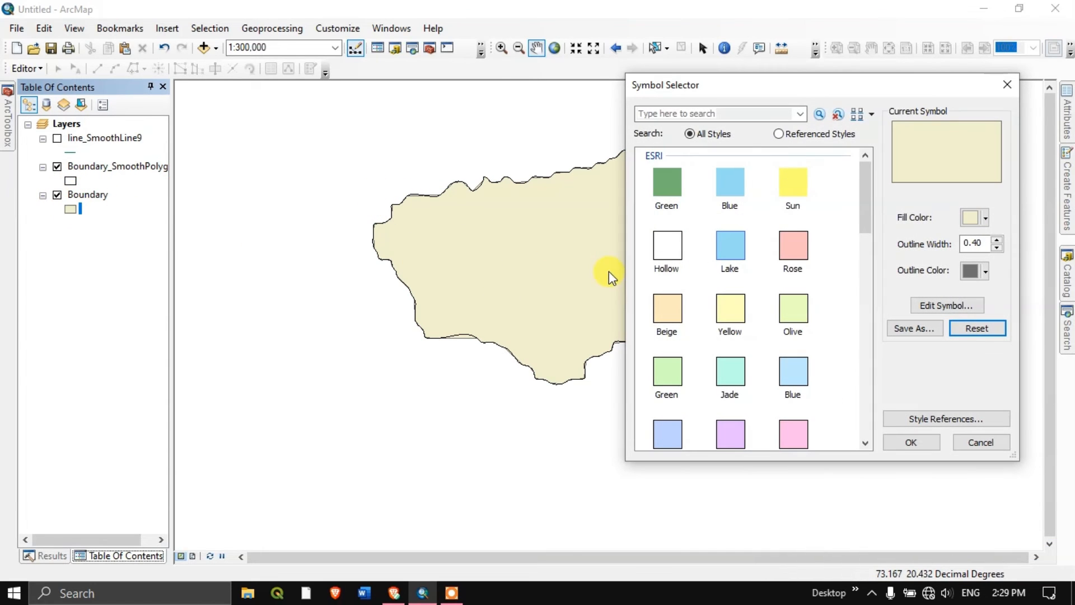
left_click(986, 217)
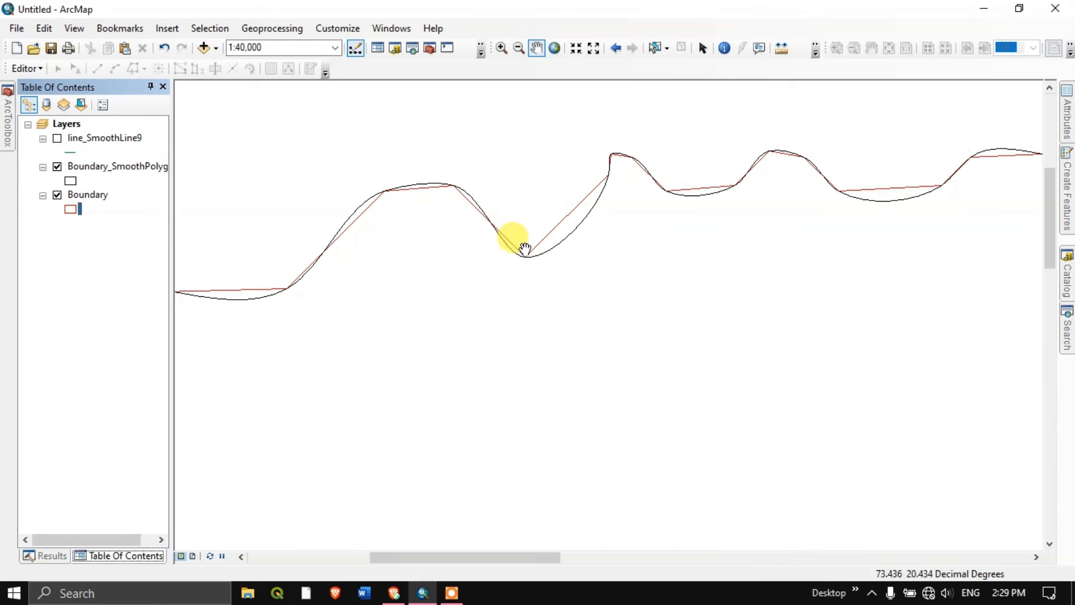
mouse_move(524, 226)
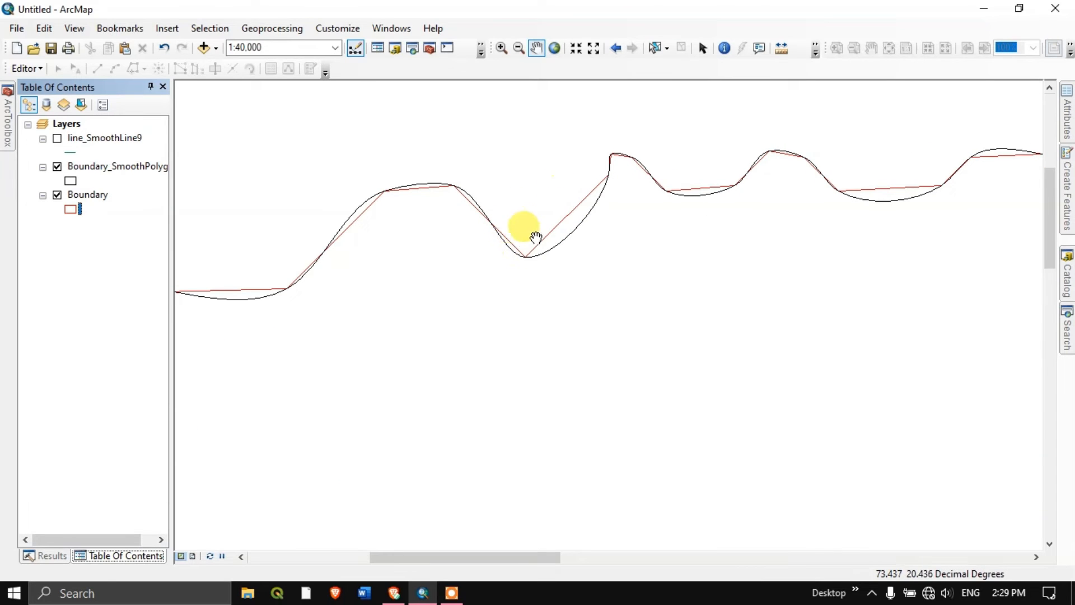
mouse_move(487, 191)
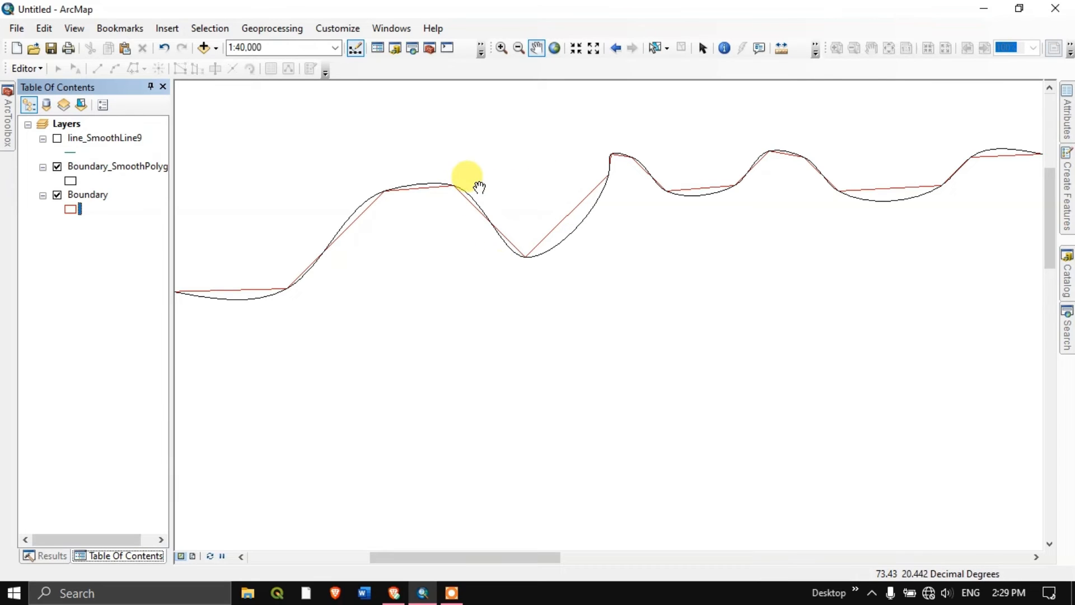
mouse_move(572, 226)
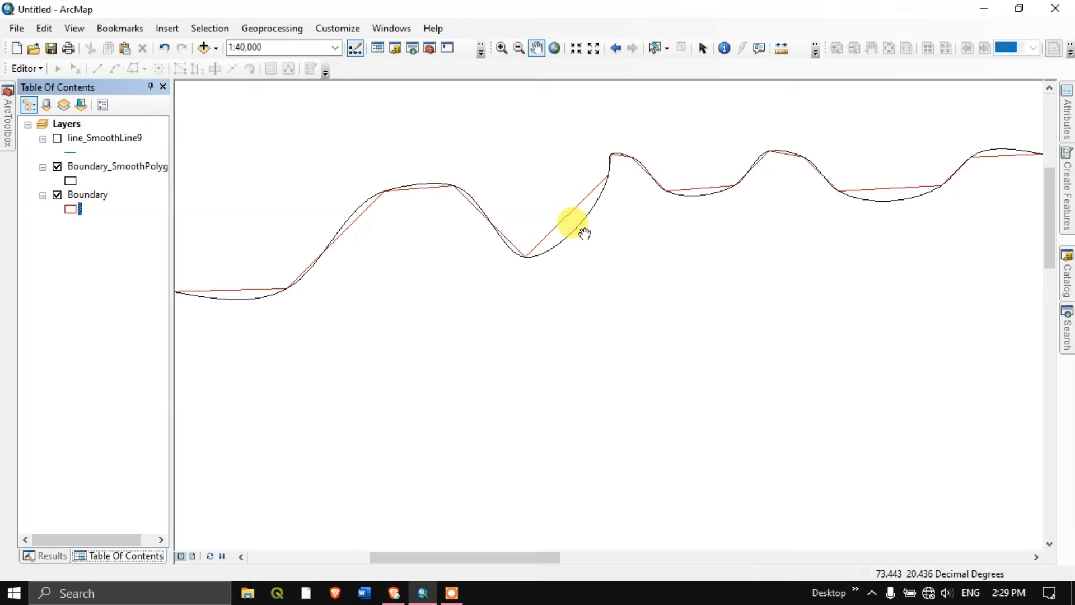
mouse_move(545, 240)
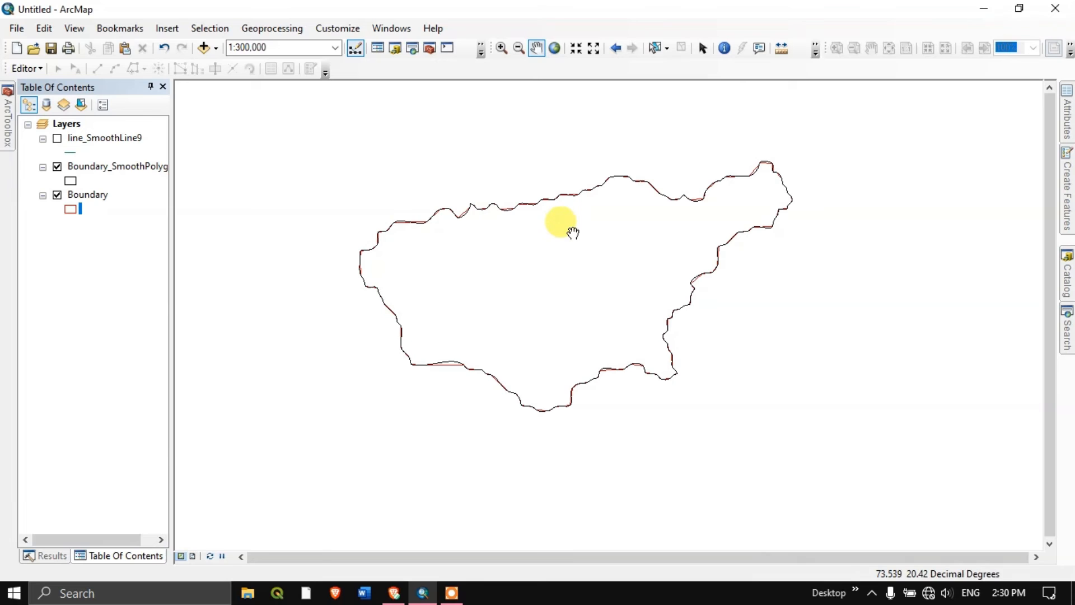
mouse_move(493, 226)
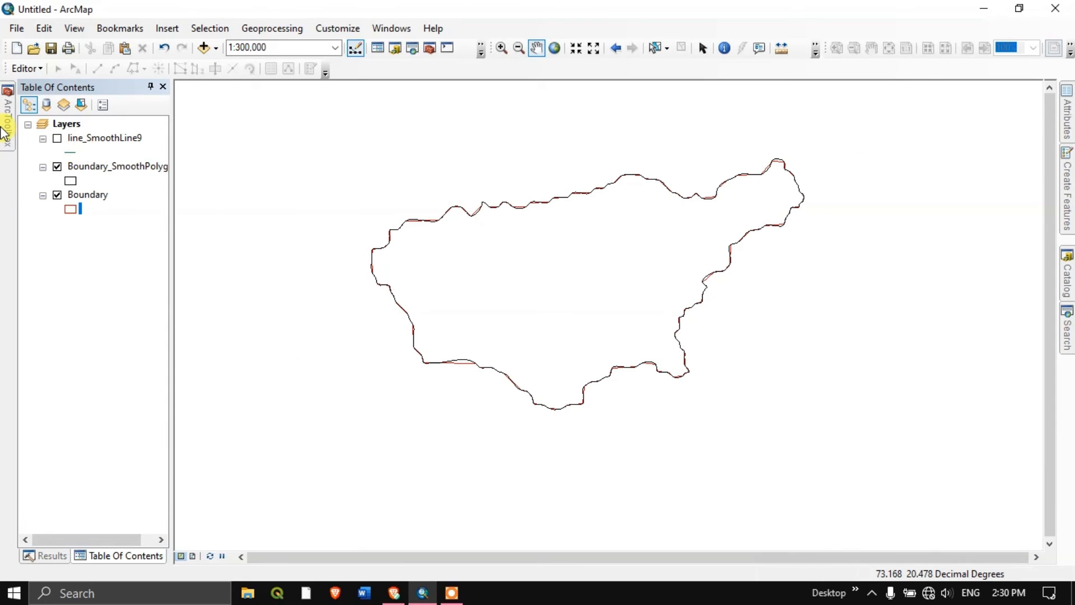
- Run Smooth Polygon on Boundary with PAEK at a 300 Meters tolerance, producing Boundary_SmoothPolygon4
double_click(116, 286)
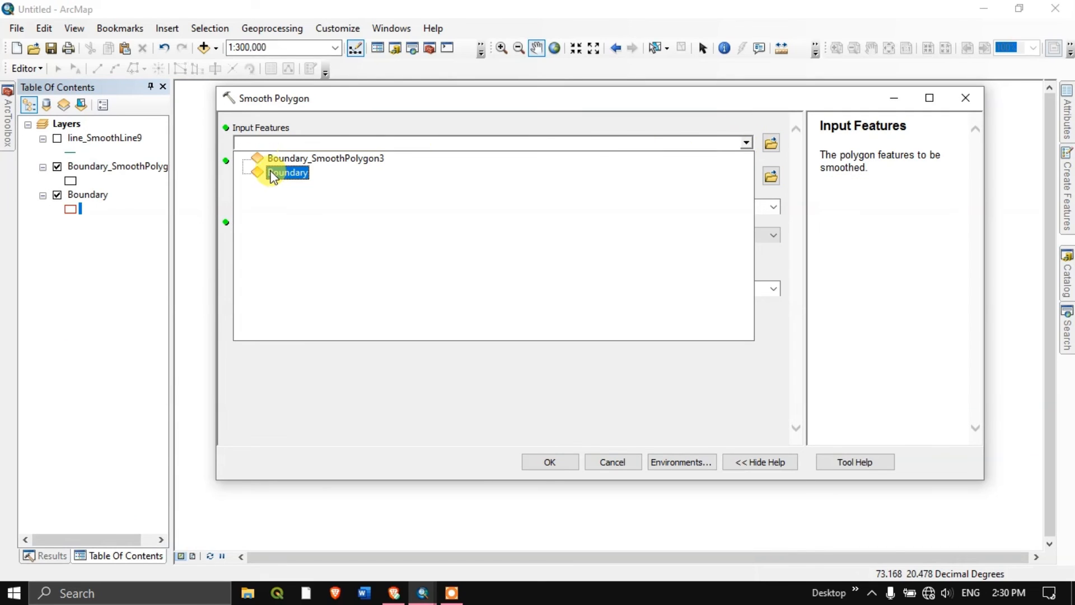
left_click(286, 172)
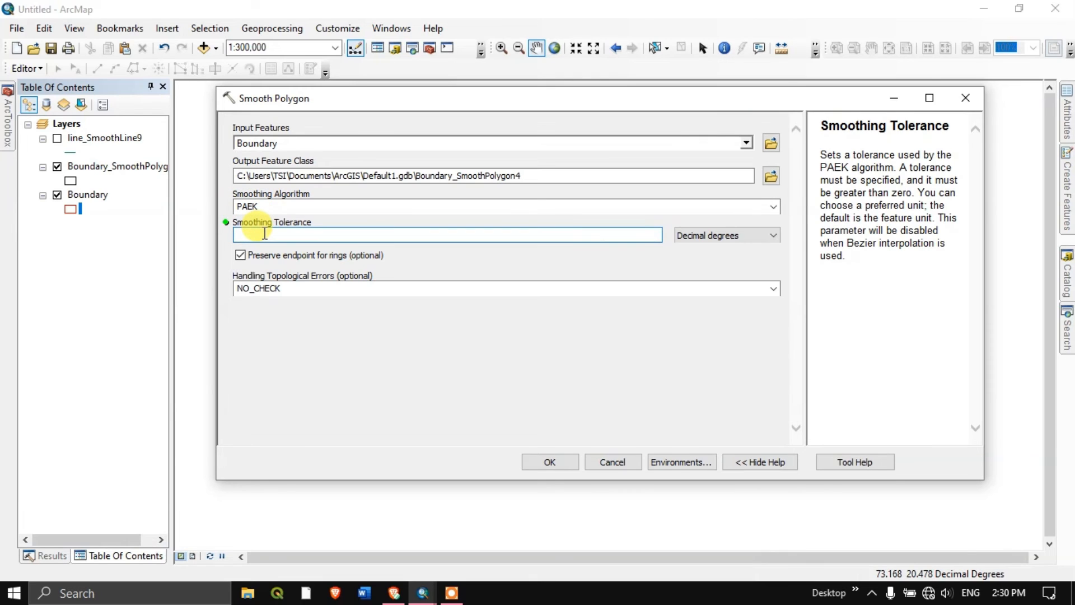
type("300")
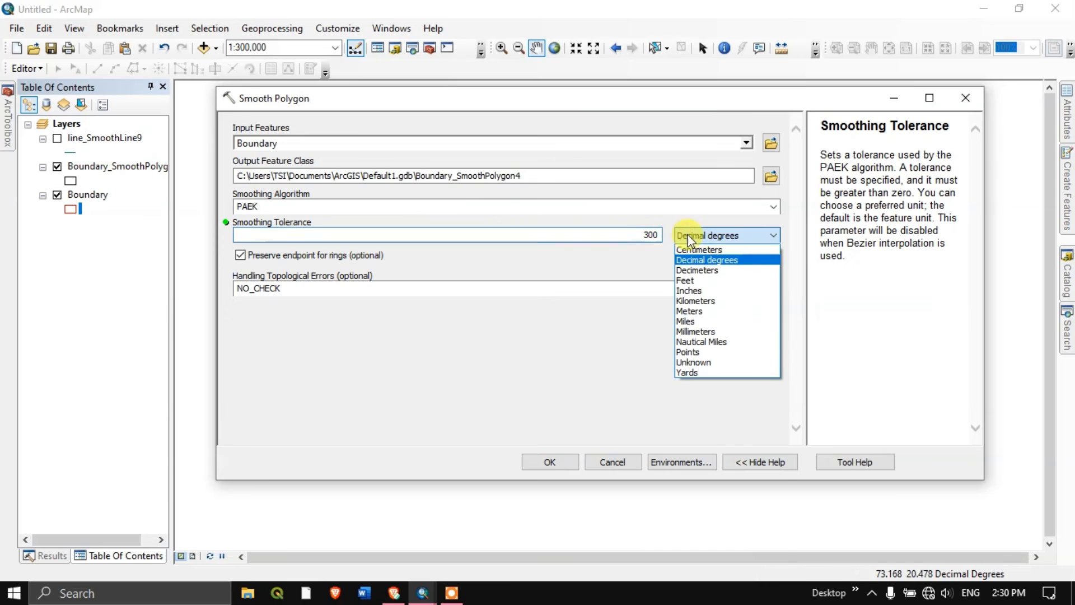
left_click(688, 311)
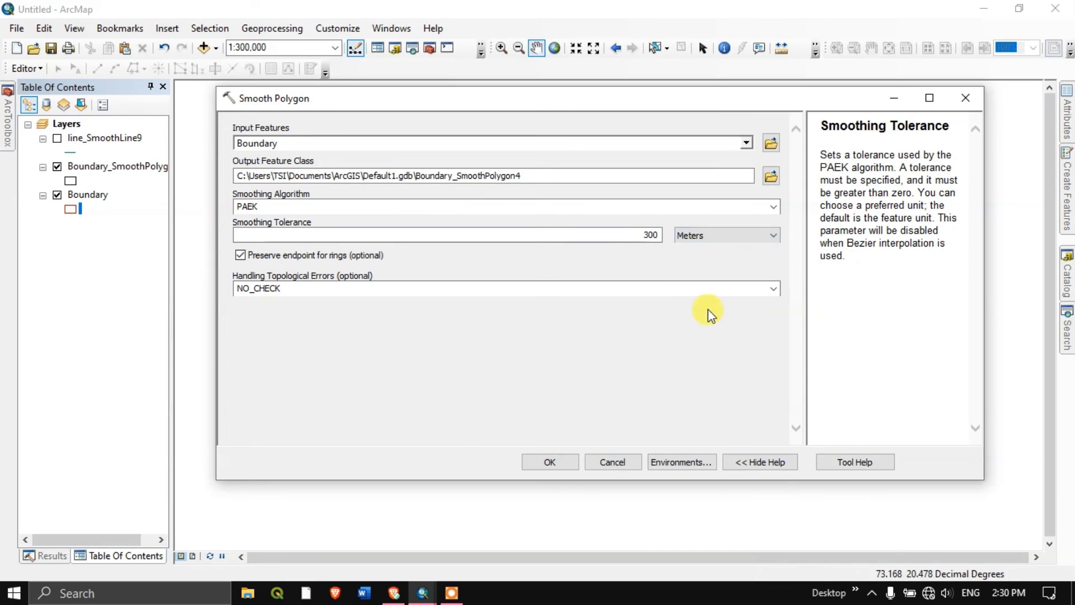
mouse_move(613, 480)
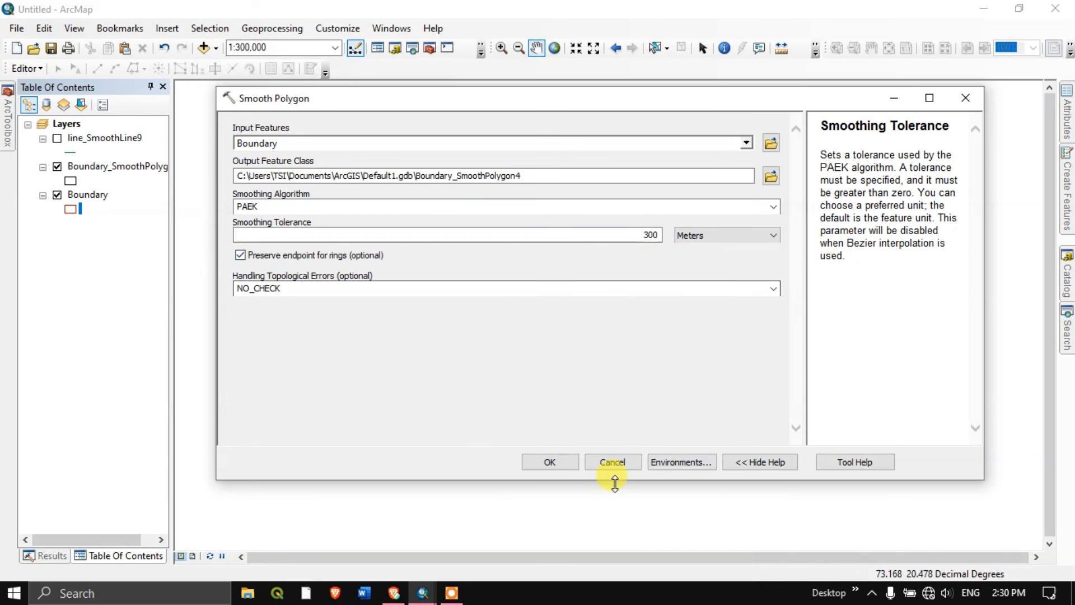
left_click(549, 462)
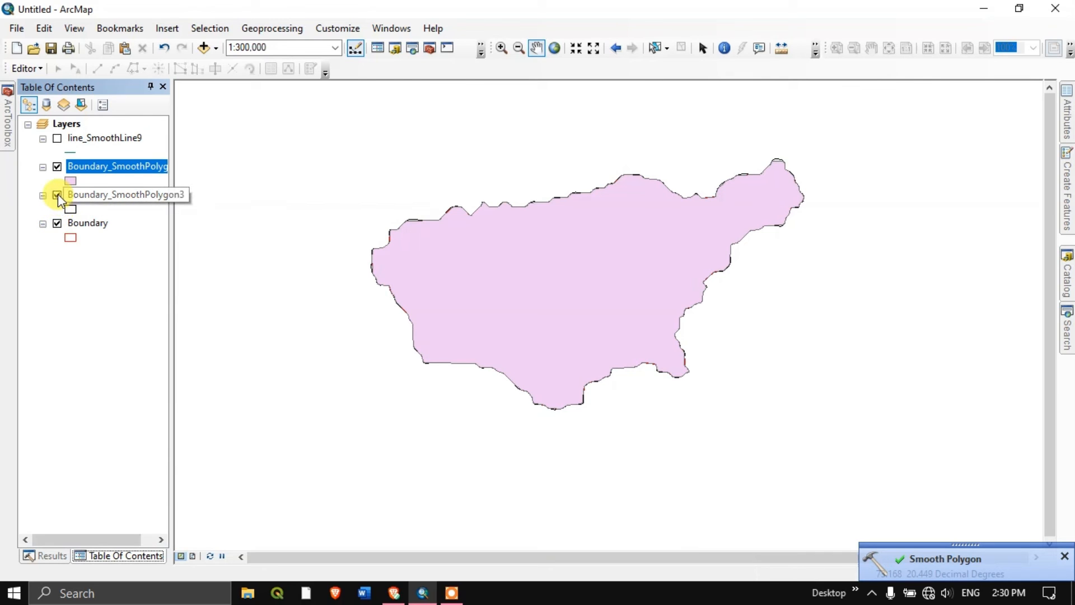
- Hide Boundary_SmoothPolygon3, give the PAEK result No Color fill, and zoom in on its edge
left_click(69, 180)
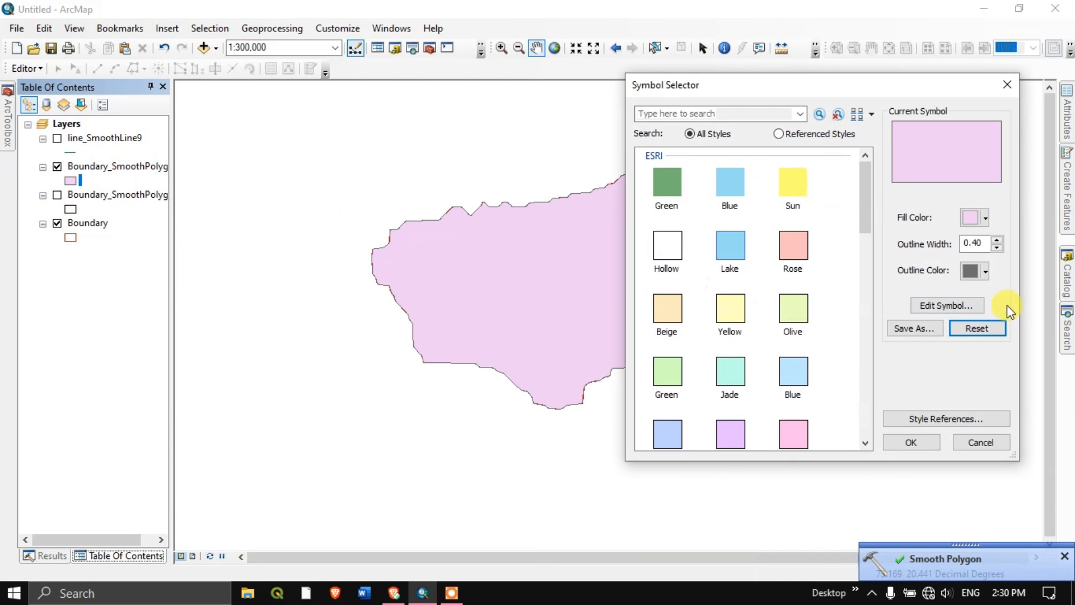
left_click(984, 218)
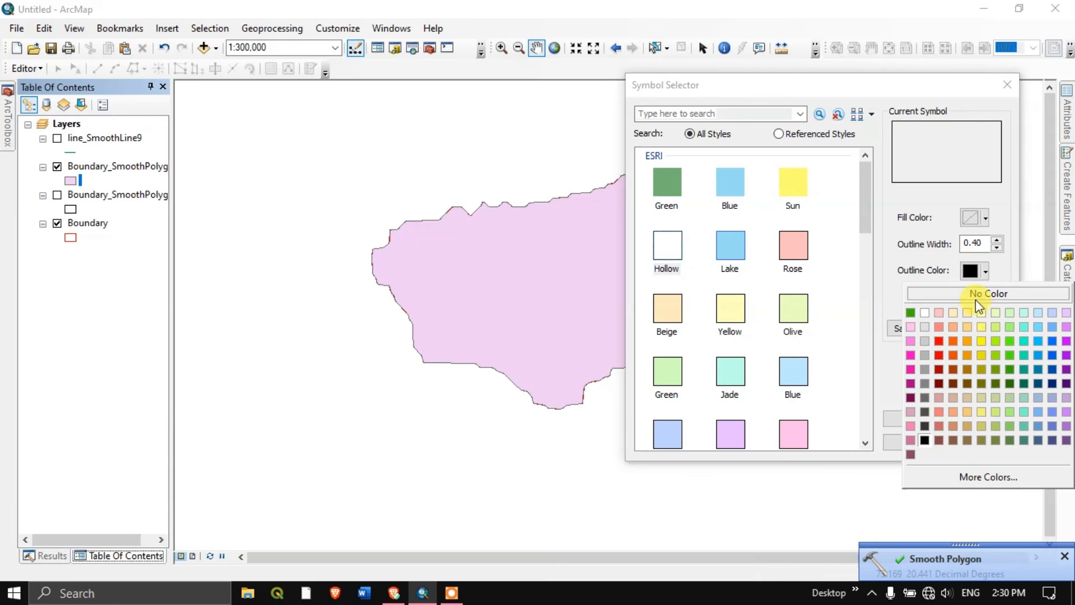
left_click(987, 293)
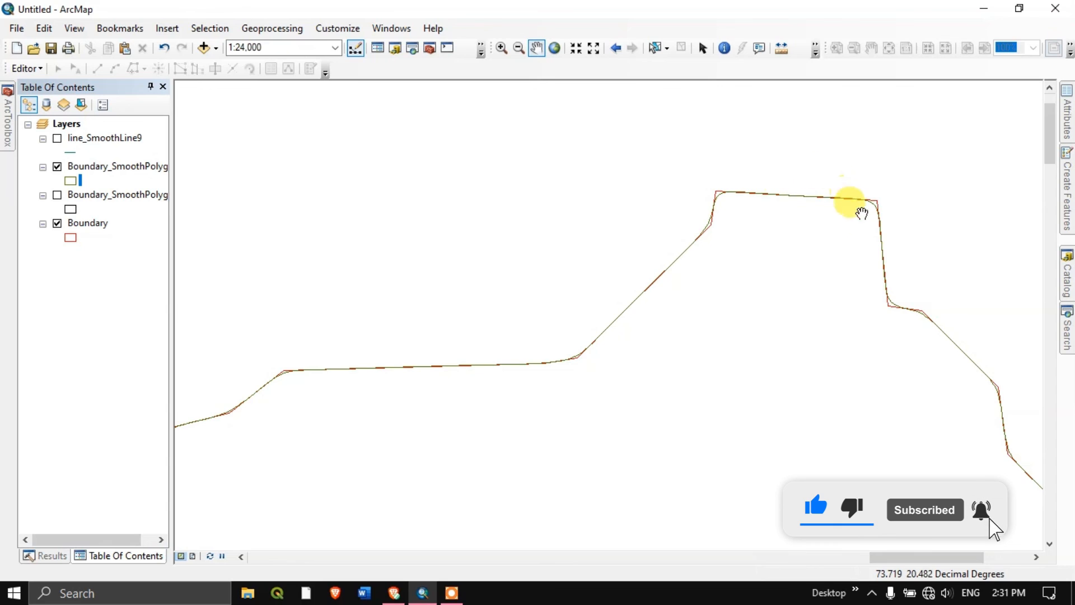
scroll("down", 3)
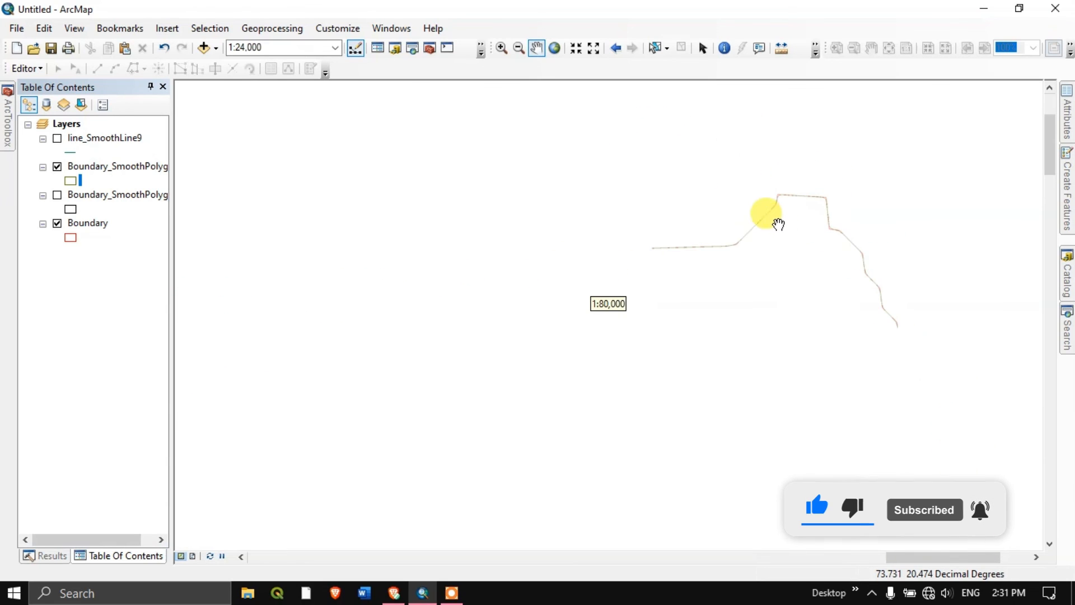